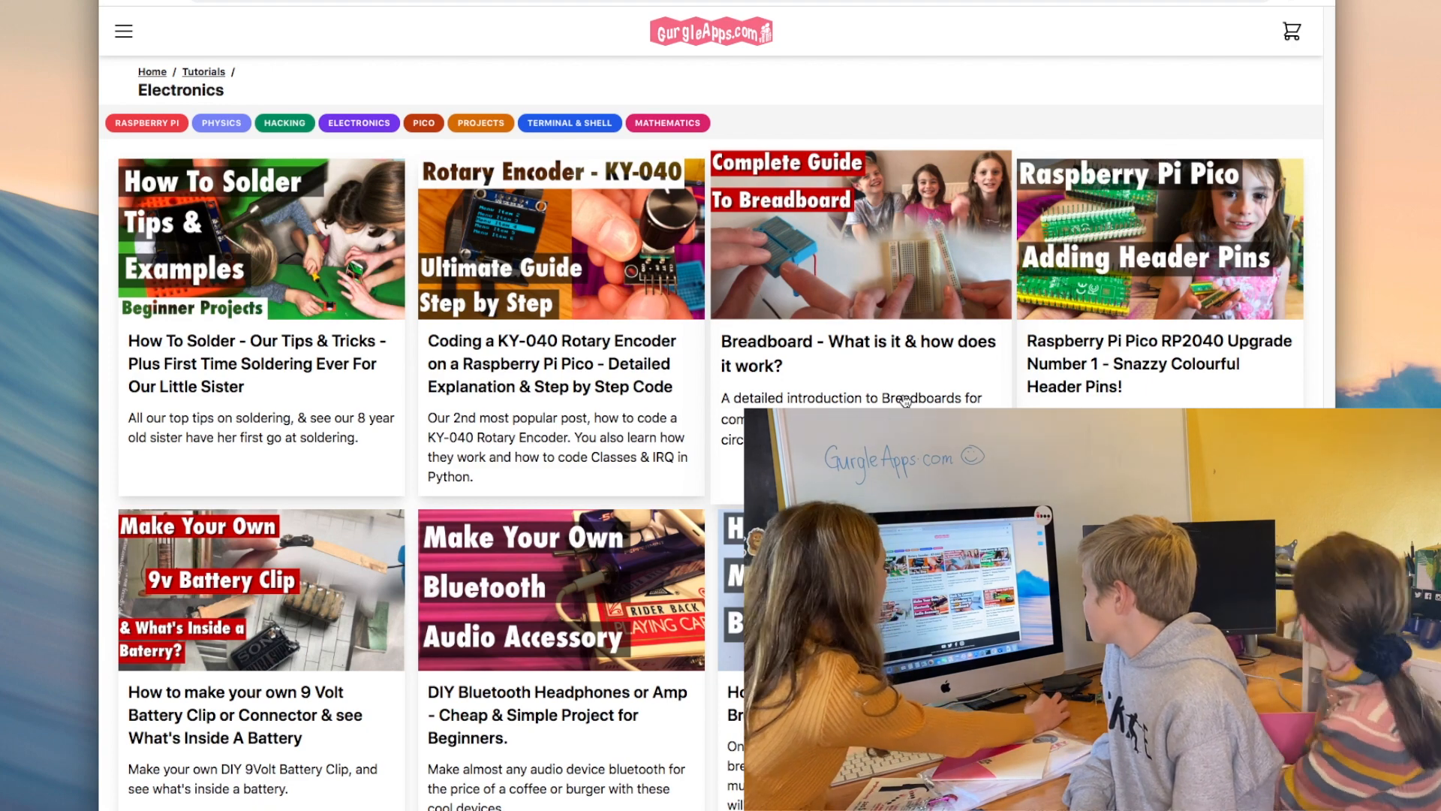
- View the Breadboard tutorial post, then go back to the Electronics listing via the breadcrumb
left_click(856, 353)
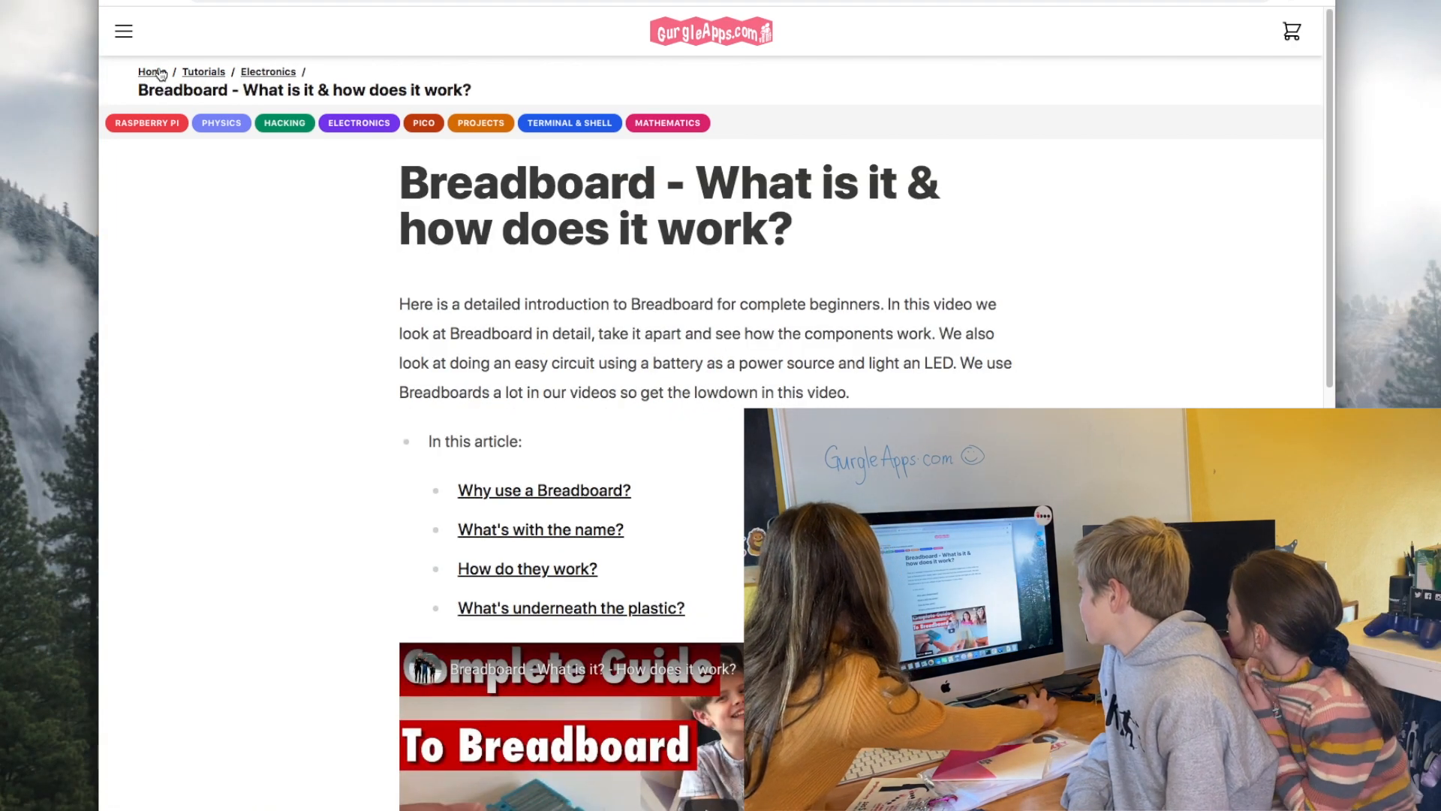
left_click(152, 72)
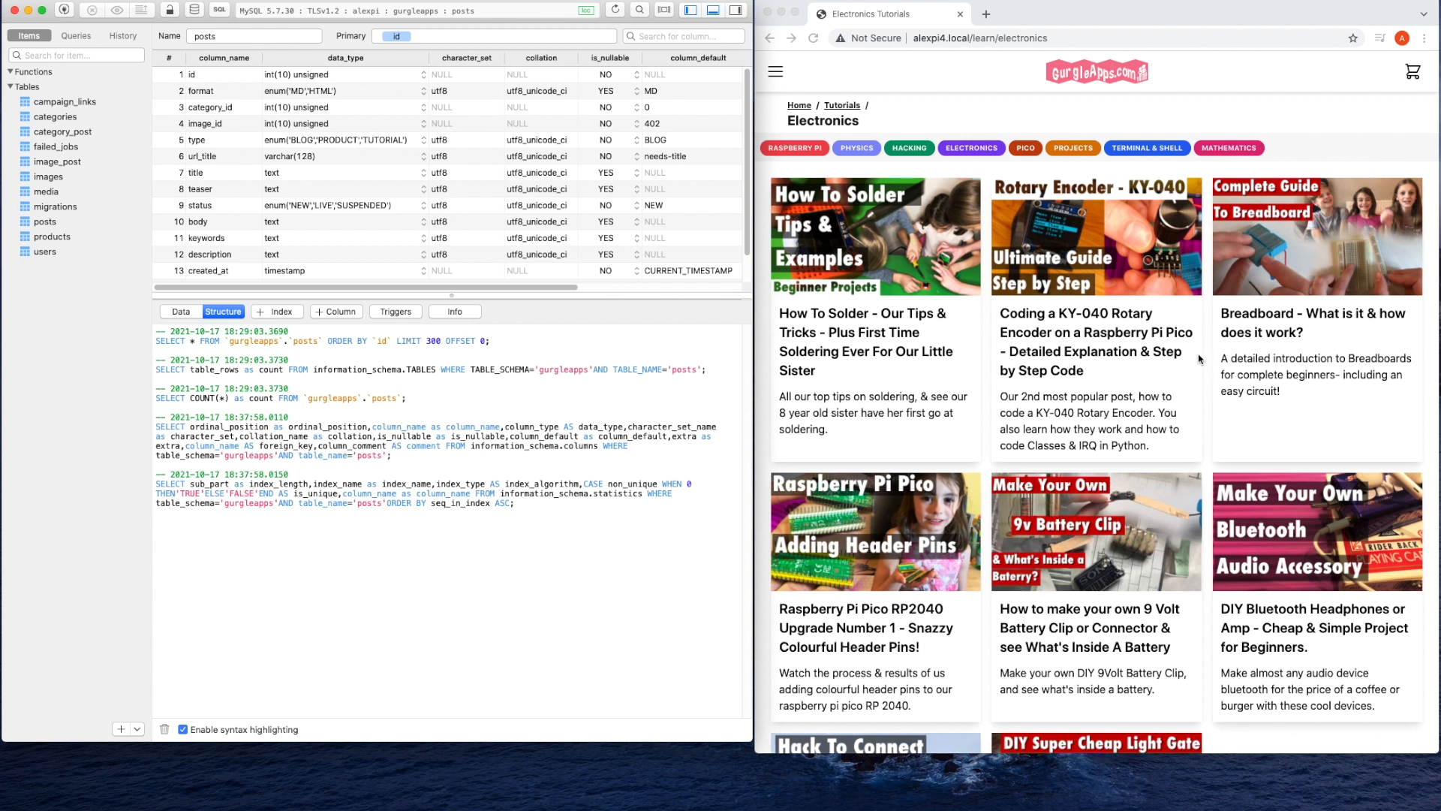
mouse_move(1228, 268)
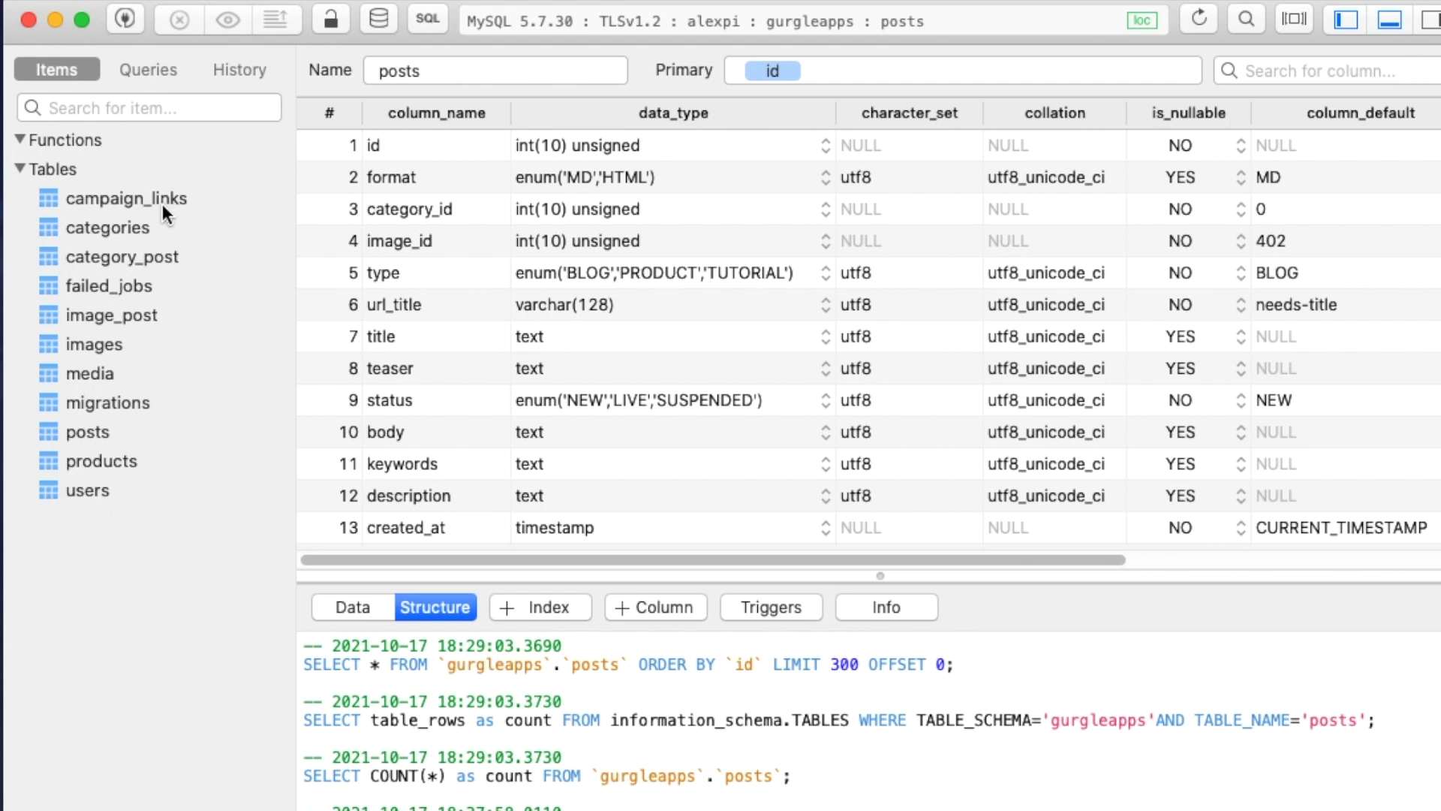
mouse_move(126, 376)
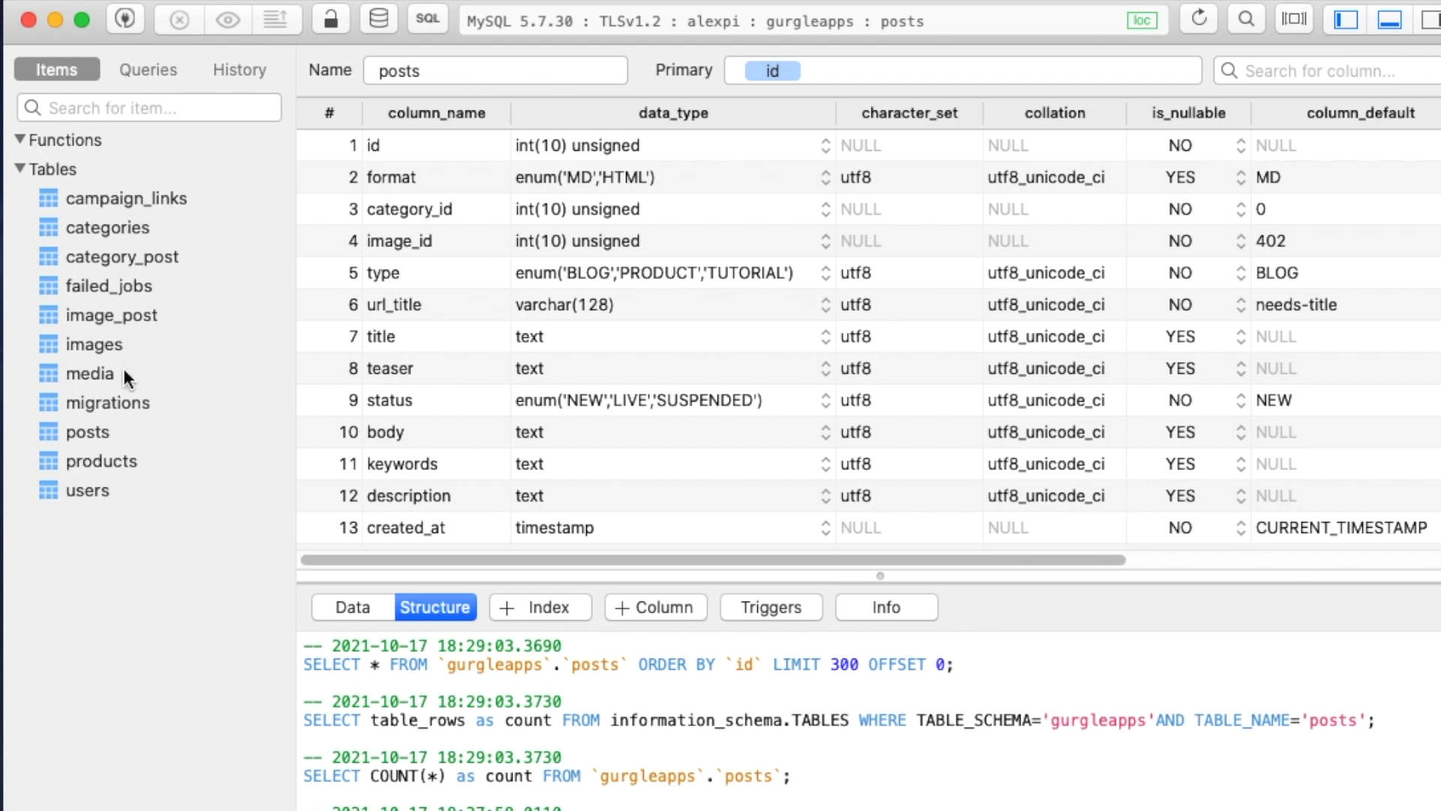
- Open the posts table from the sidebar and inspect the title column's definition in Structure view
left_click(86, 433)
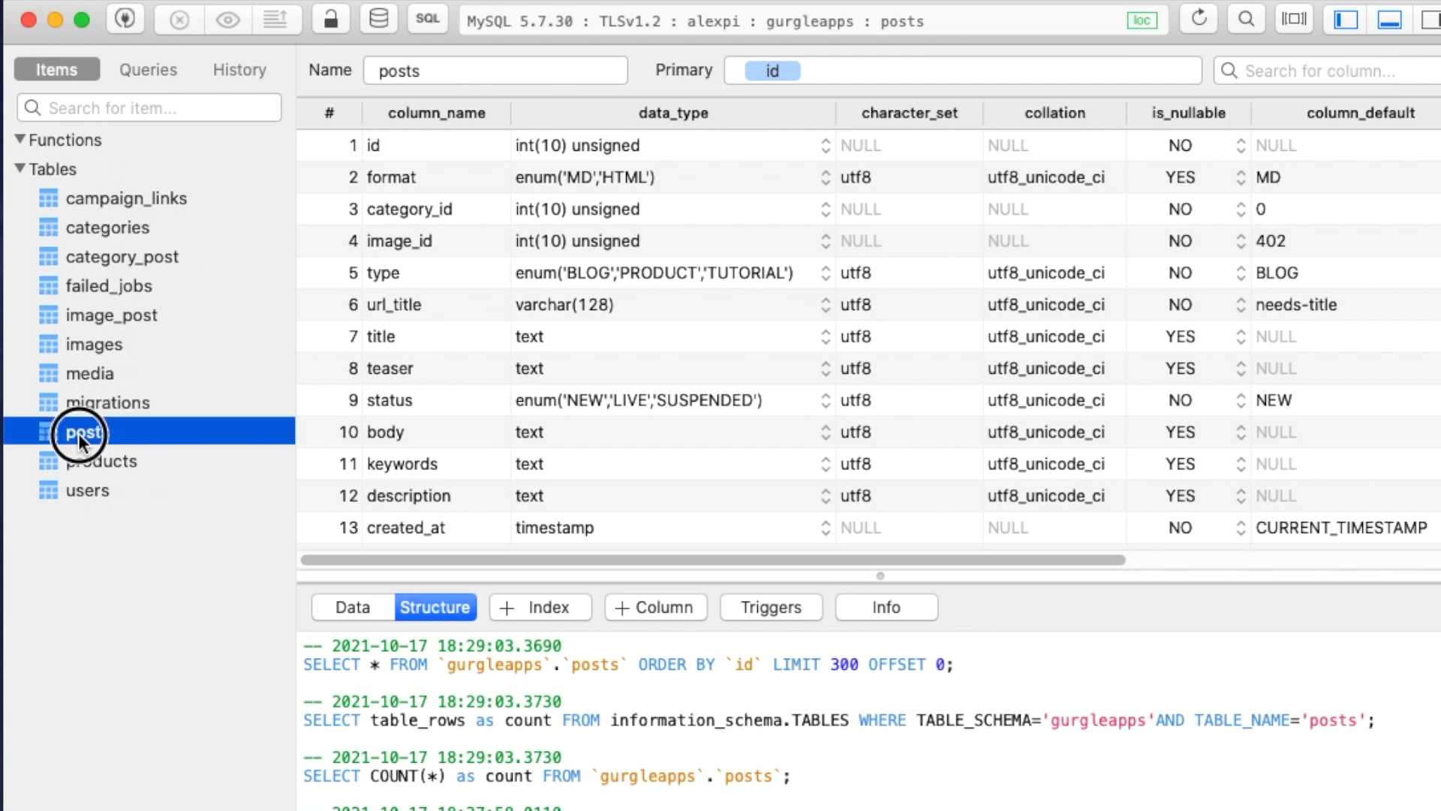
left_click(81, 433)
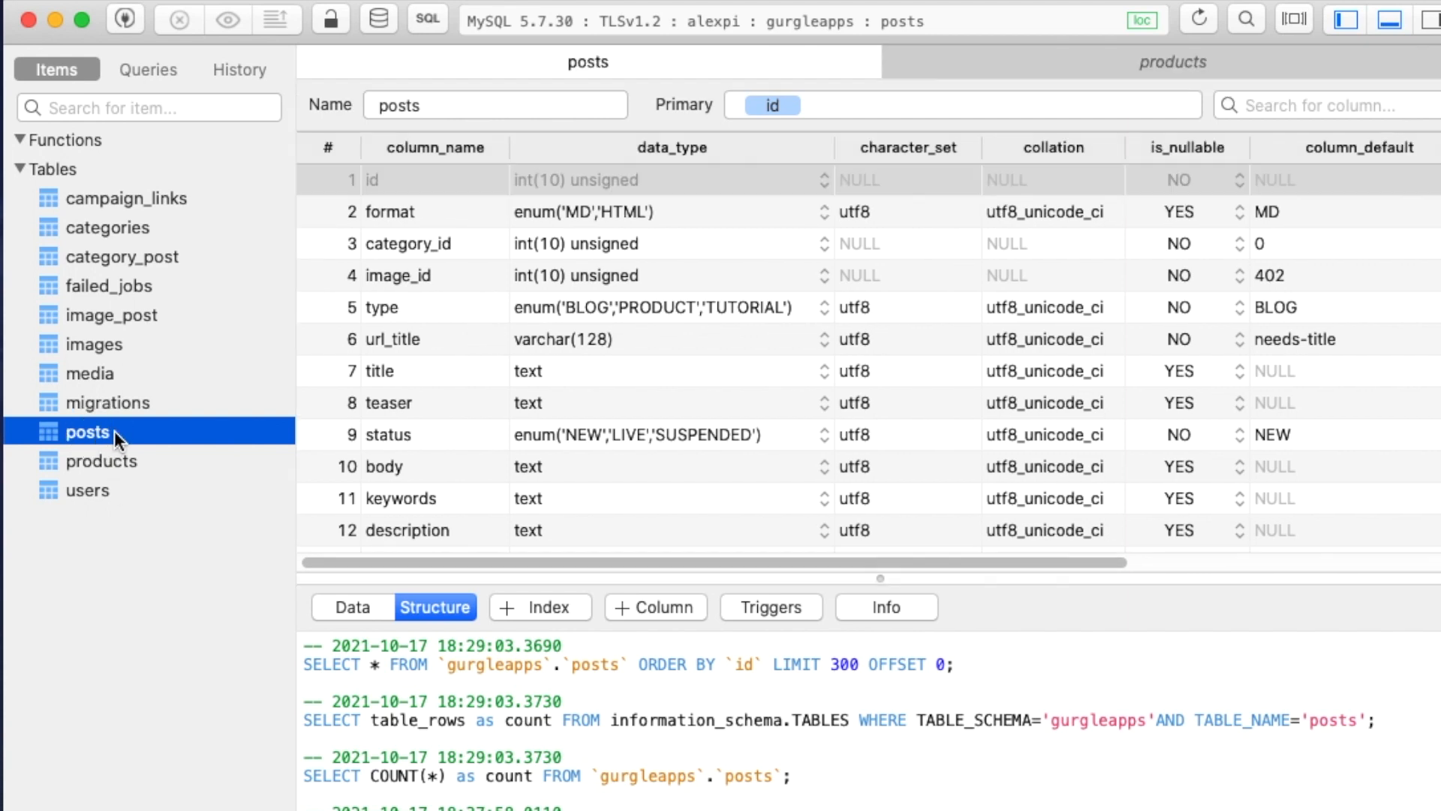
mouse_move(452, 288)
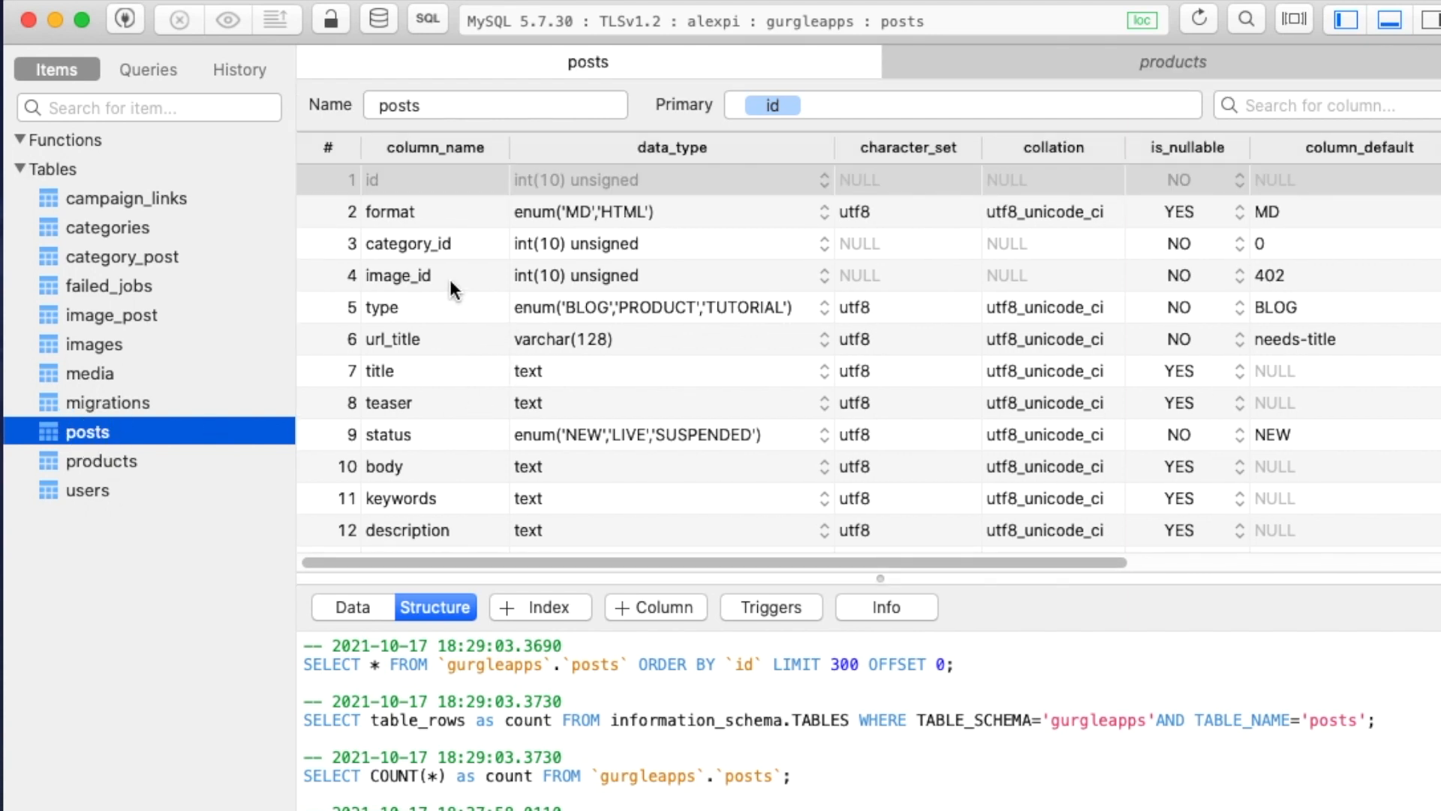
mouse_move(389, 382)
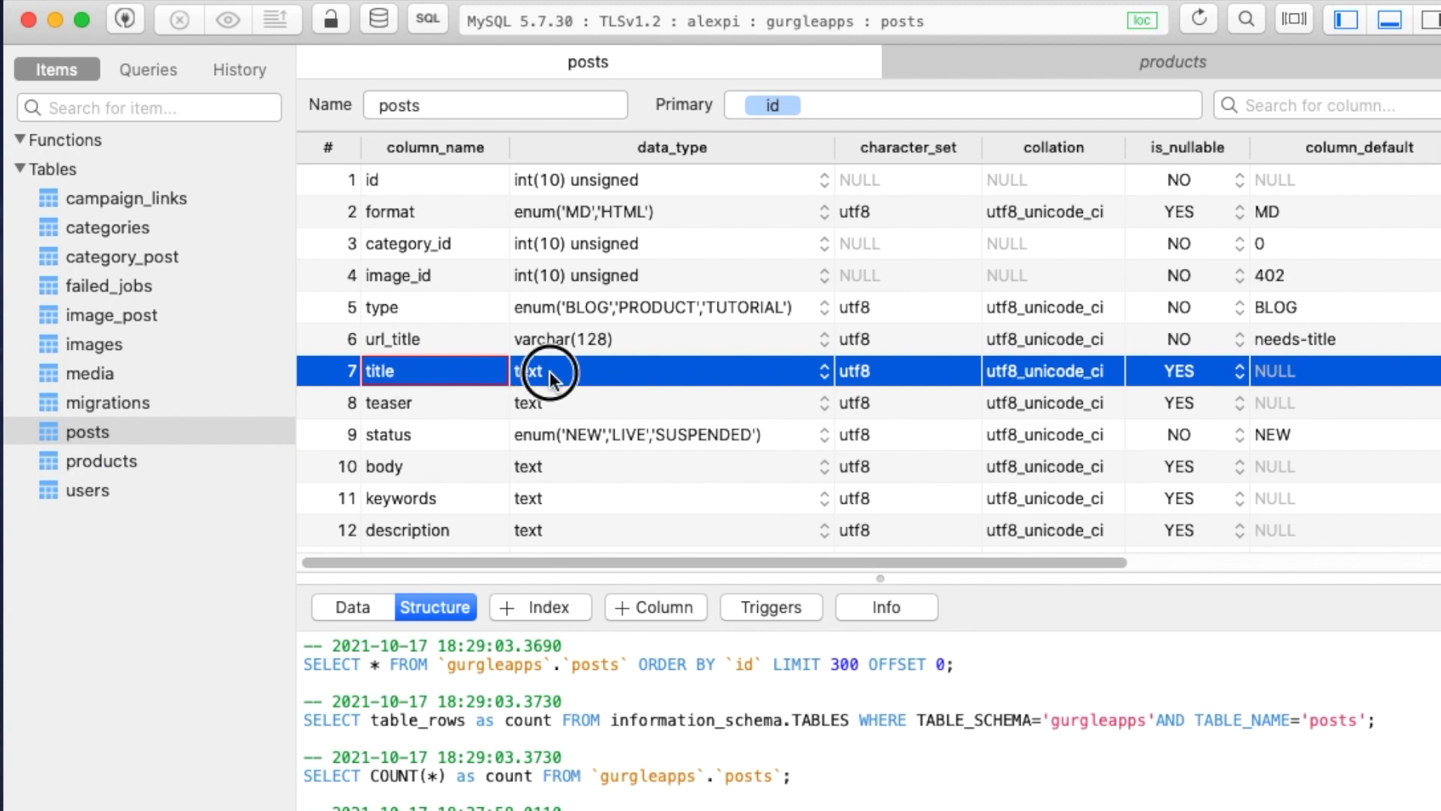
left_click(381, 179)
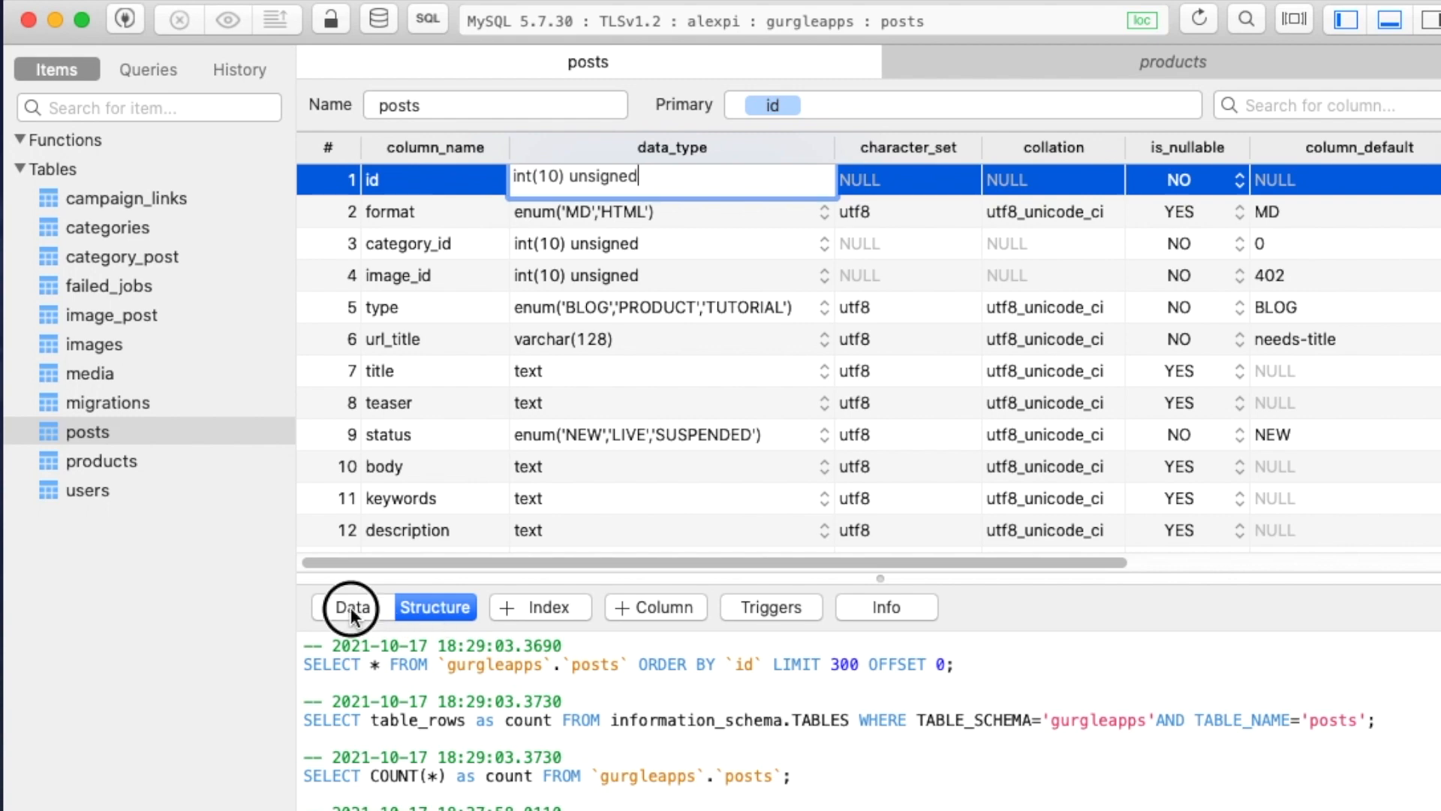
- Switch the posts table to its Data view to show the stored tutorial rows
left_click(351, 606)
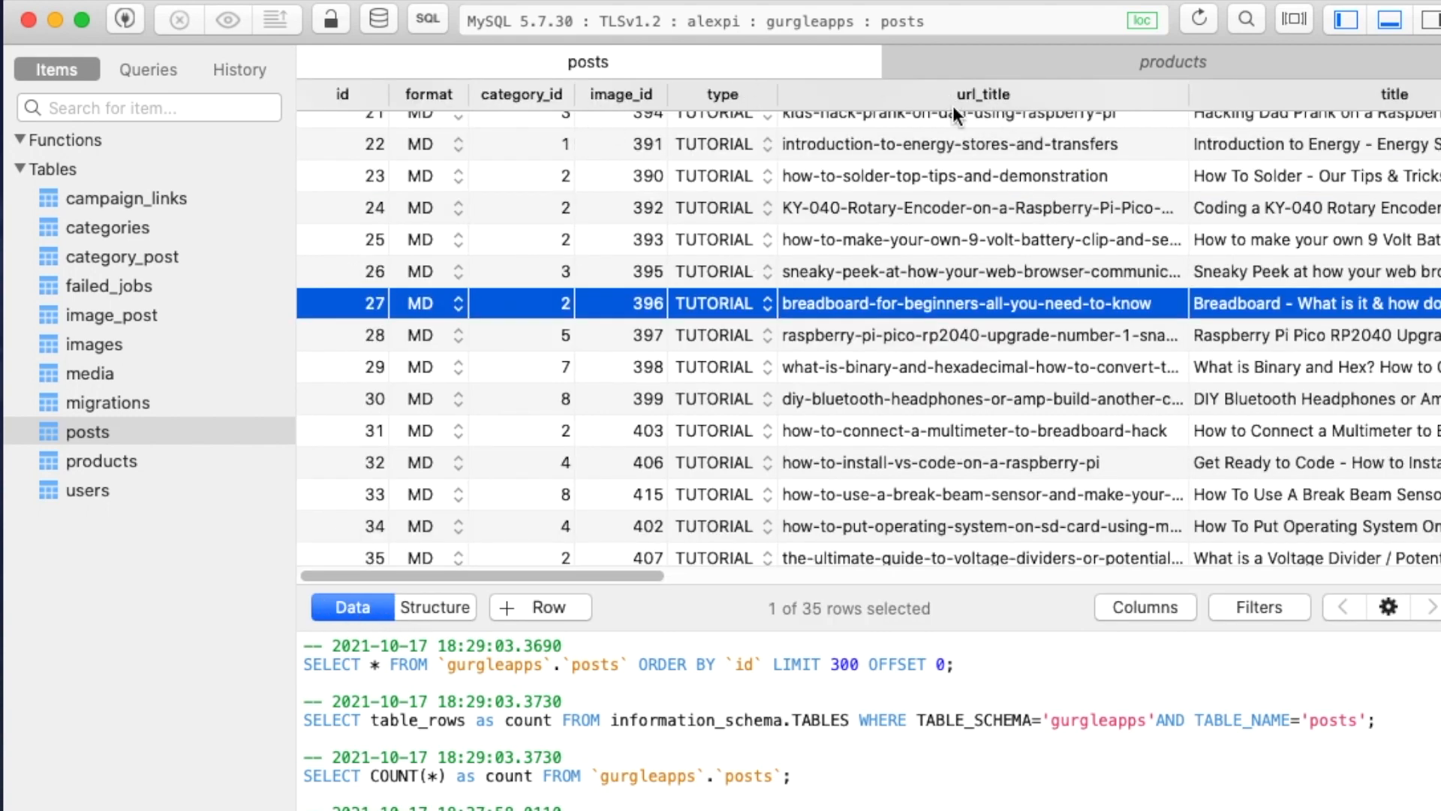
mouse_move(711, 166)
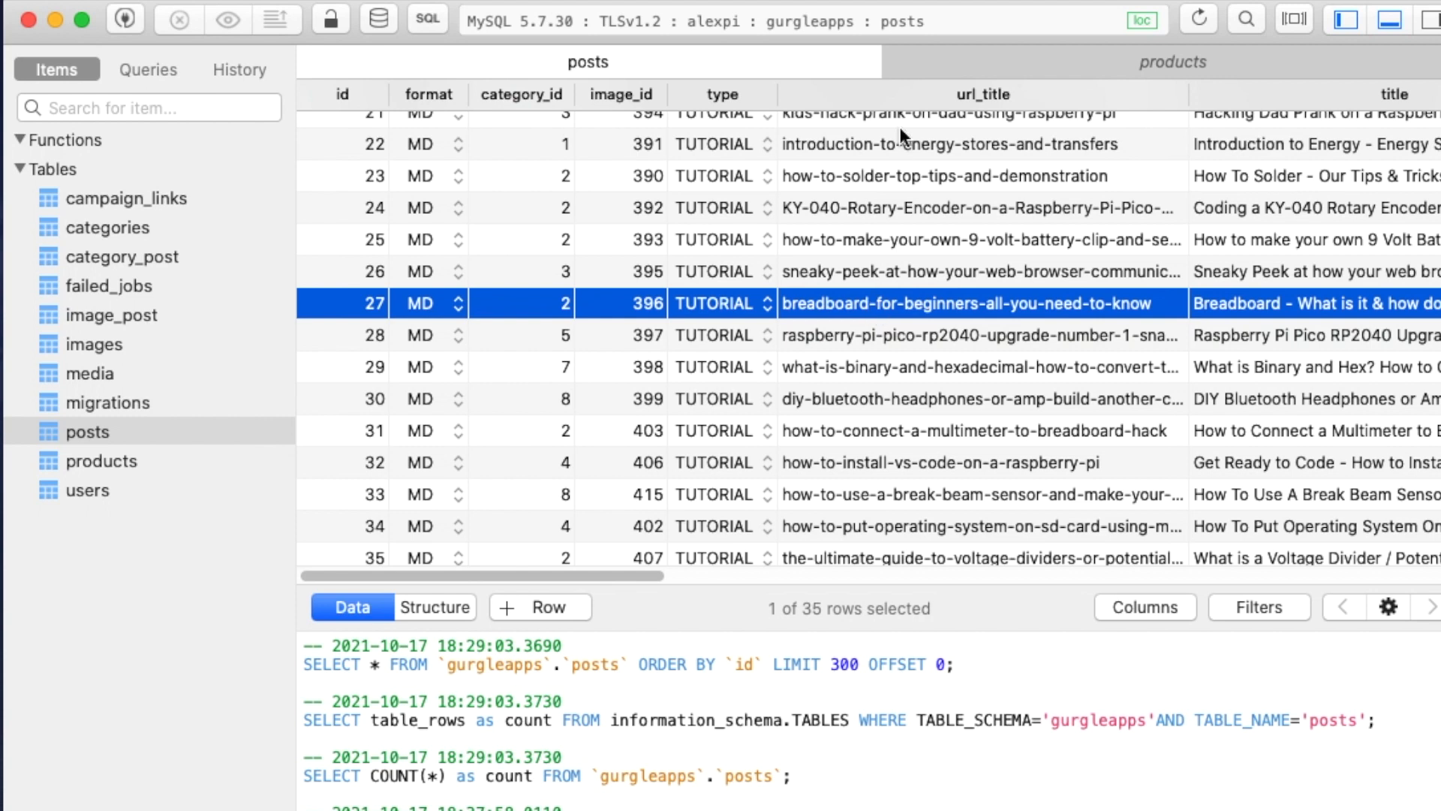
mouse_move(919, 339)
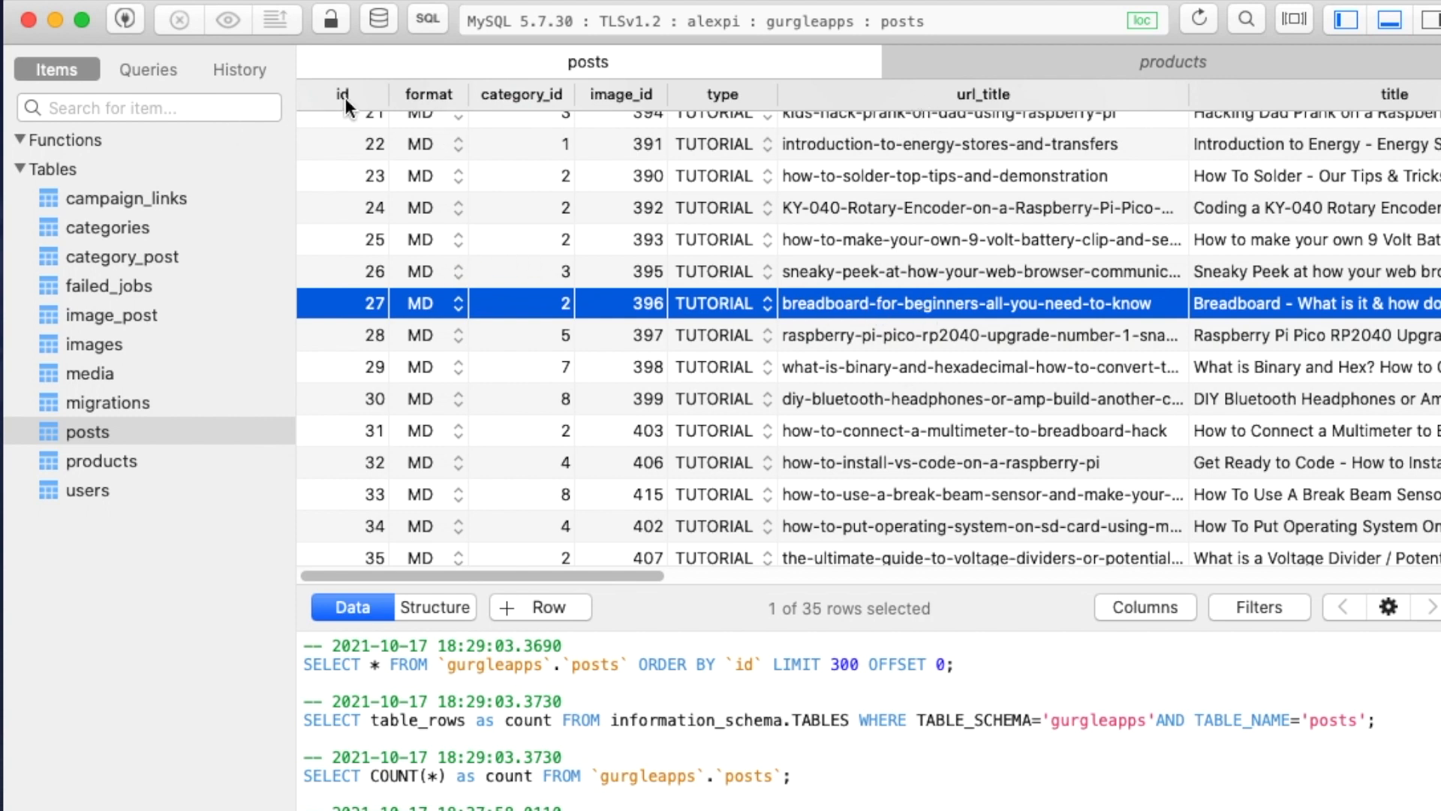
mouse_move(377, 317)
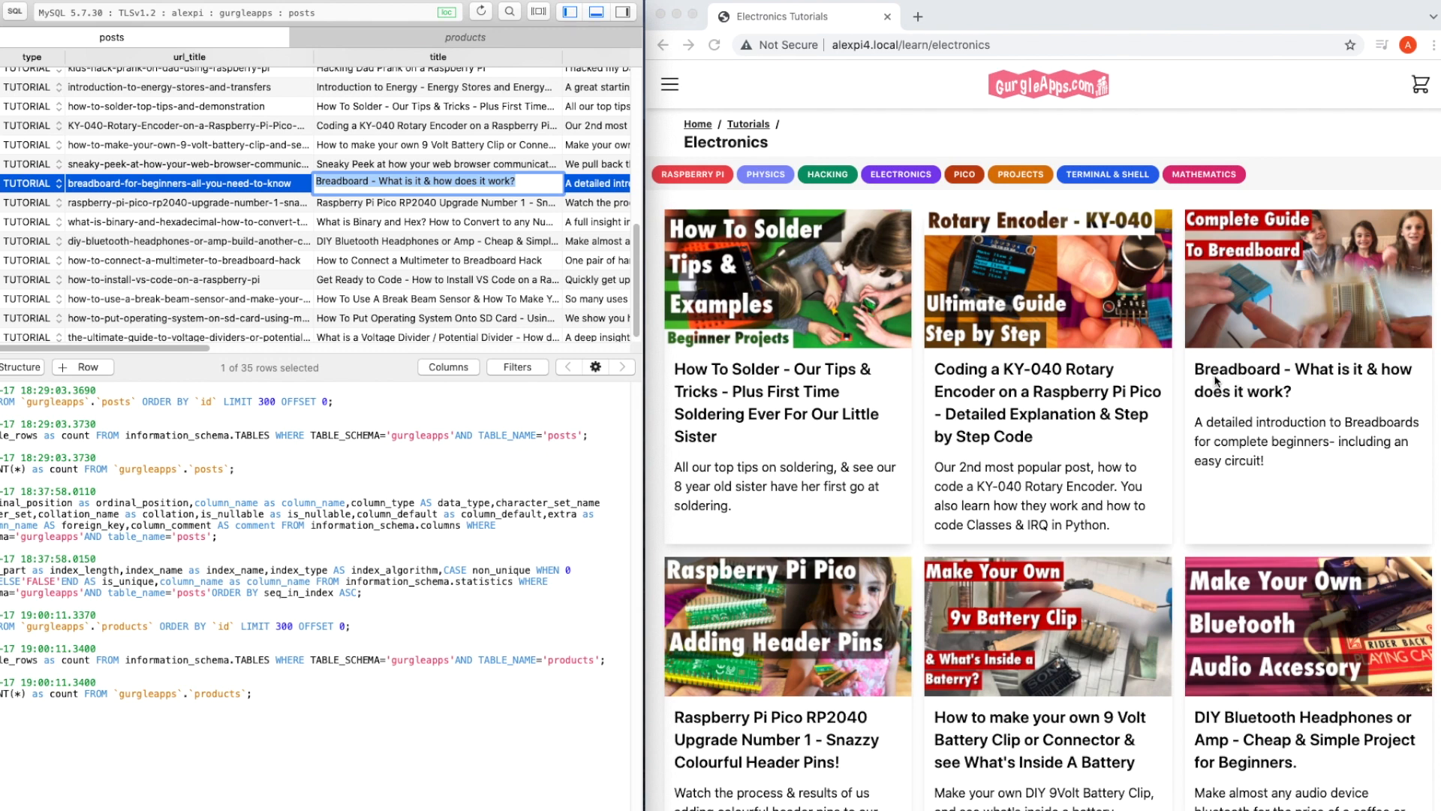
mouse_move(1291, 400)
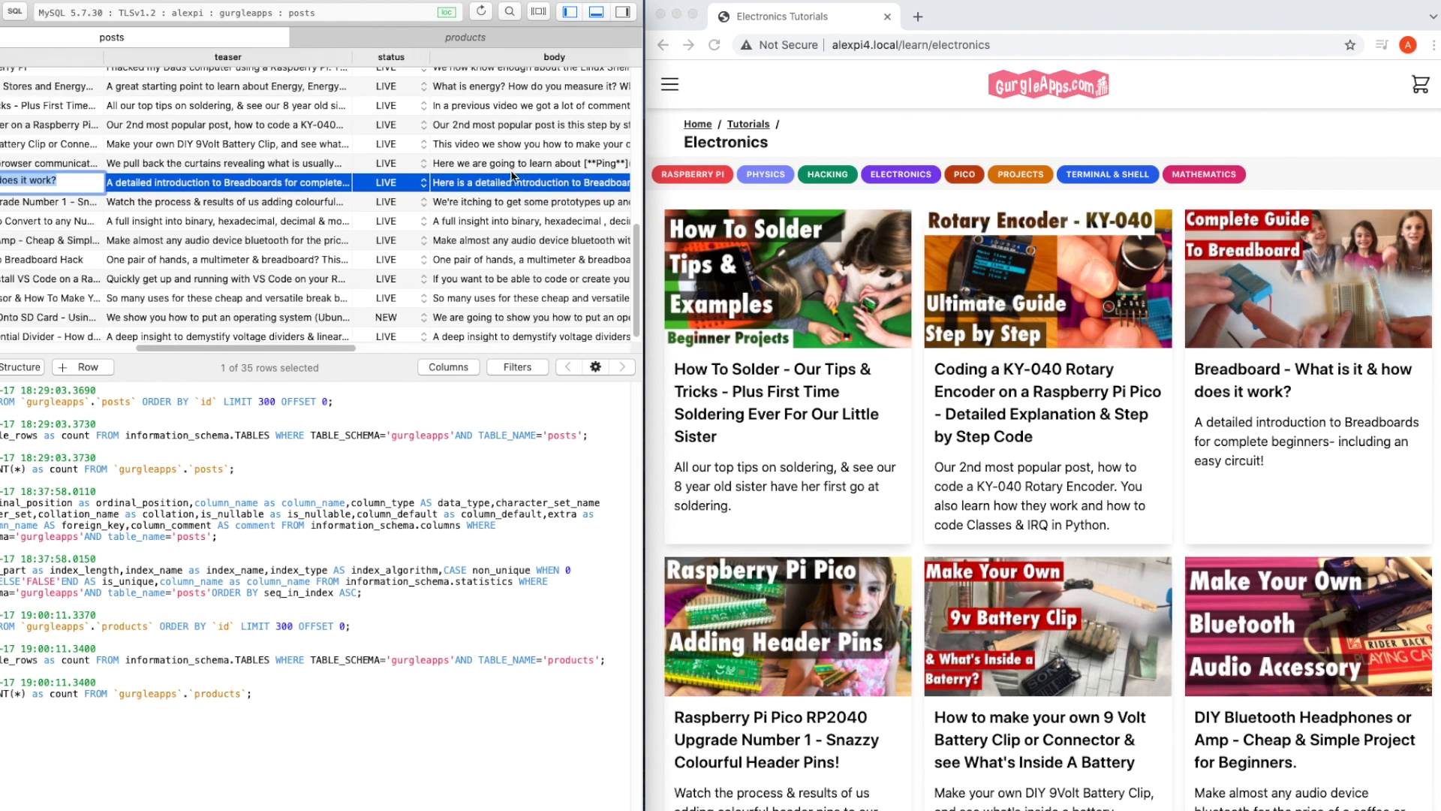
- Edit row 27's teaser in the editor, appending "HELLO!", and commit it to the database
right_click(308, 183)
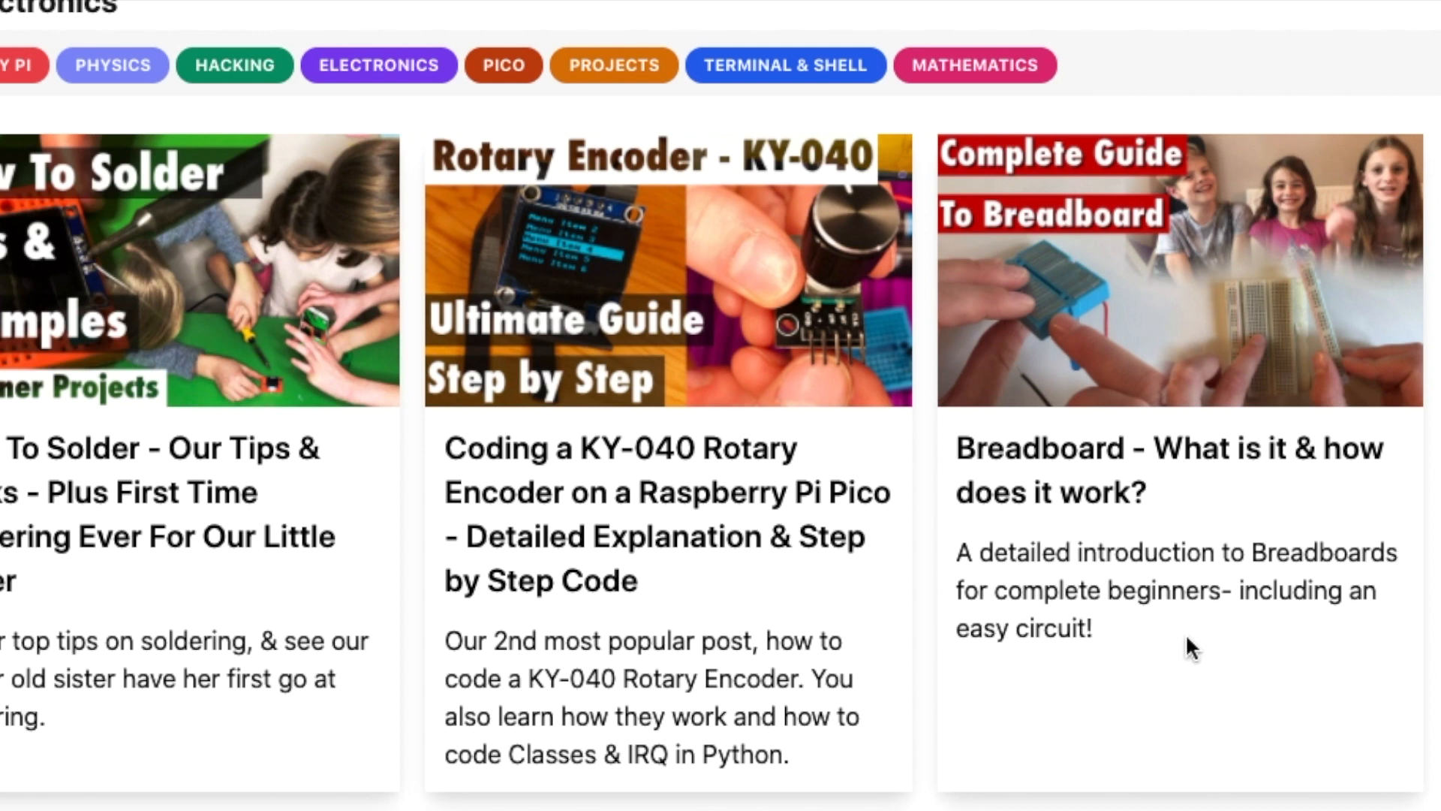
mouse_move(1228, 611)
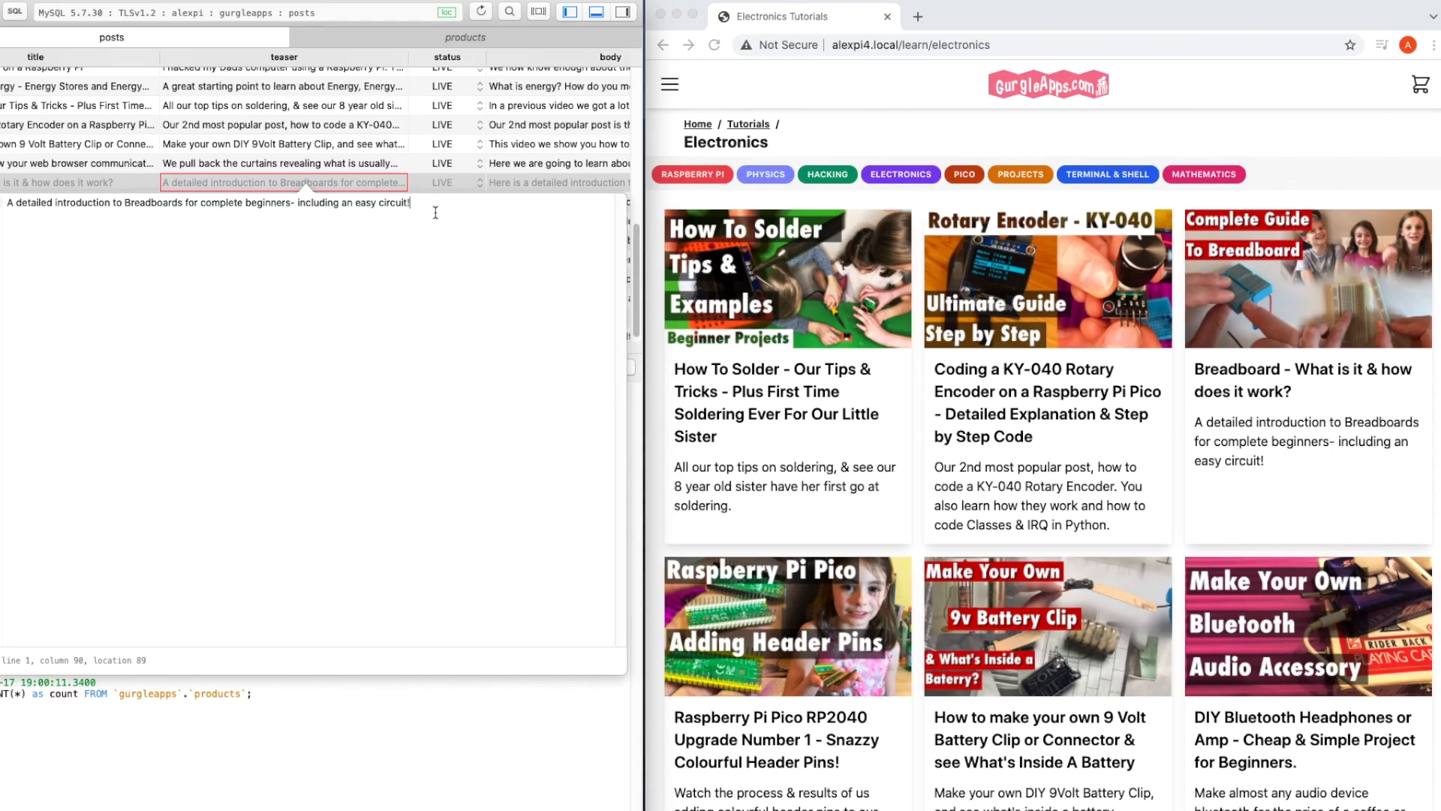
type("HELLO")
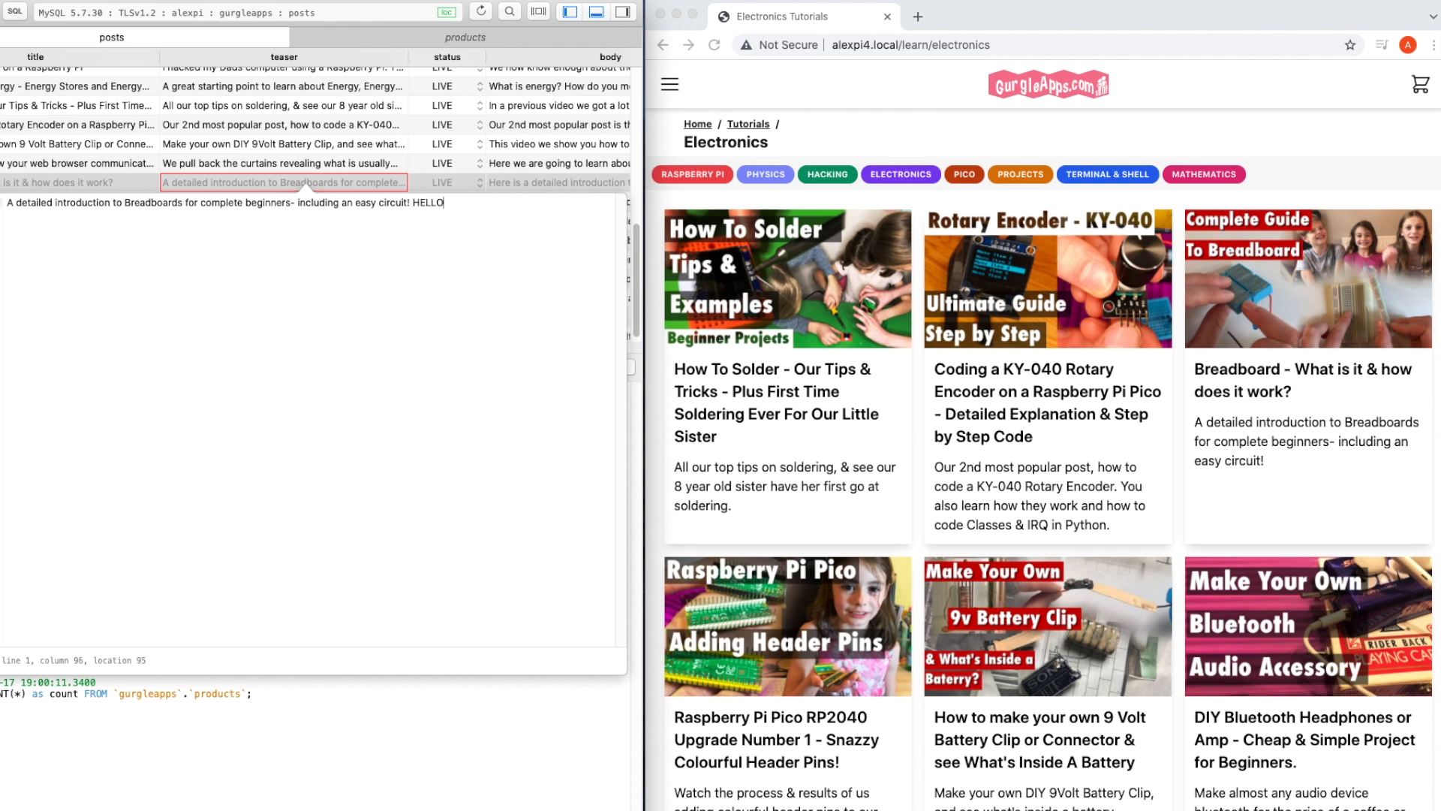
type("!")
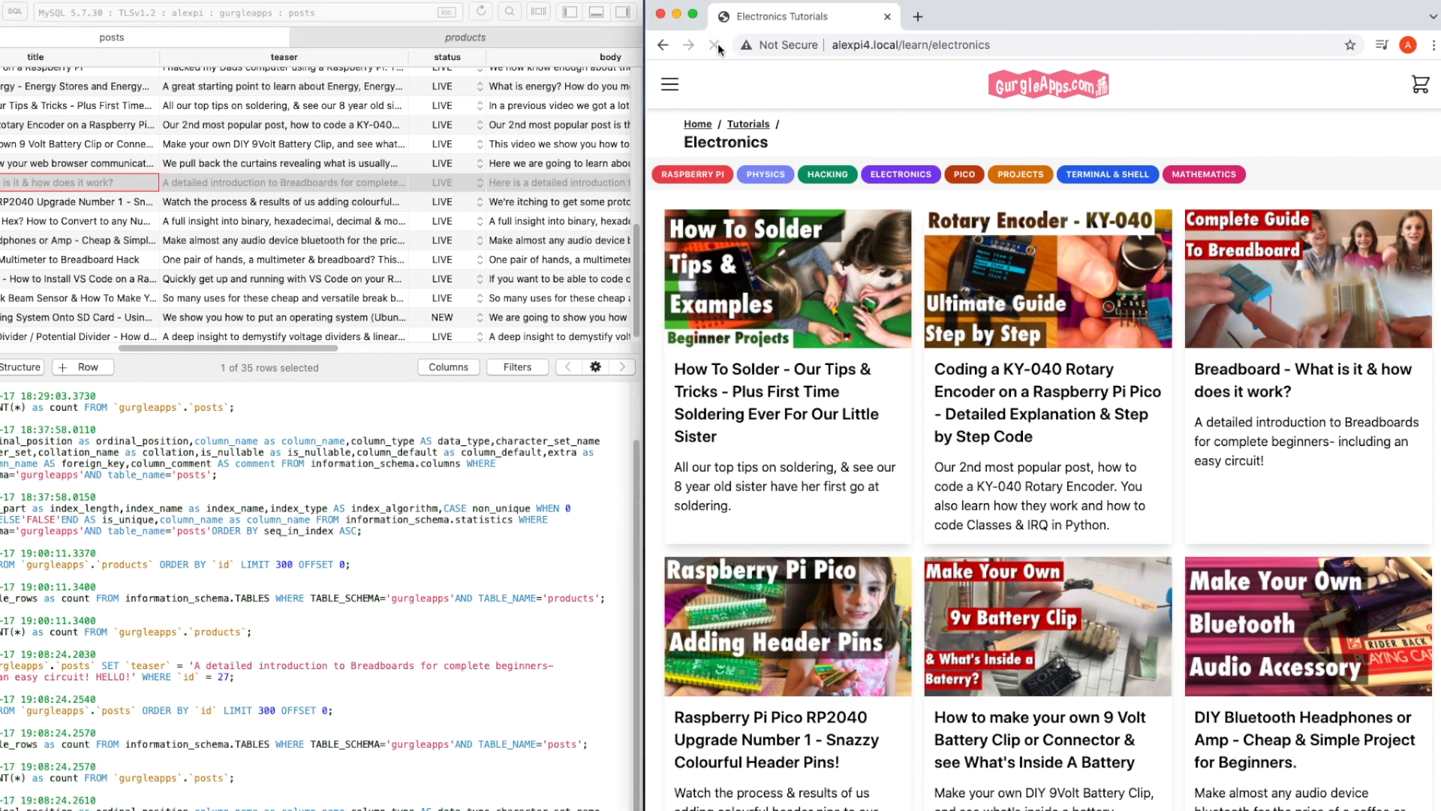
- Reload the Electronics listing to see the "HELLO!" teaser, then open the Breadboard post
left_click(715, 44)
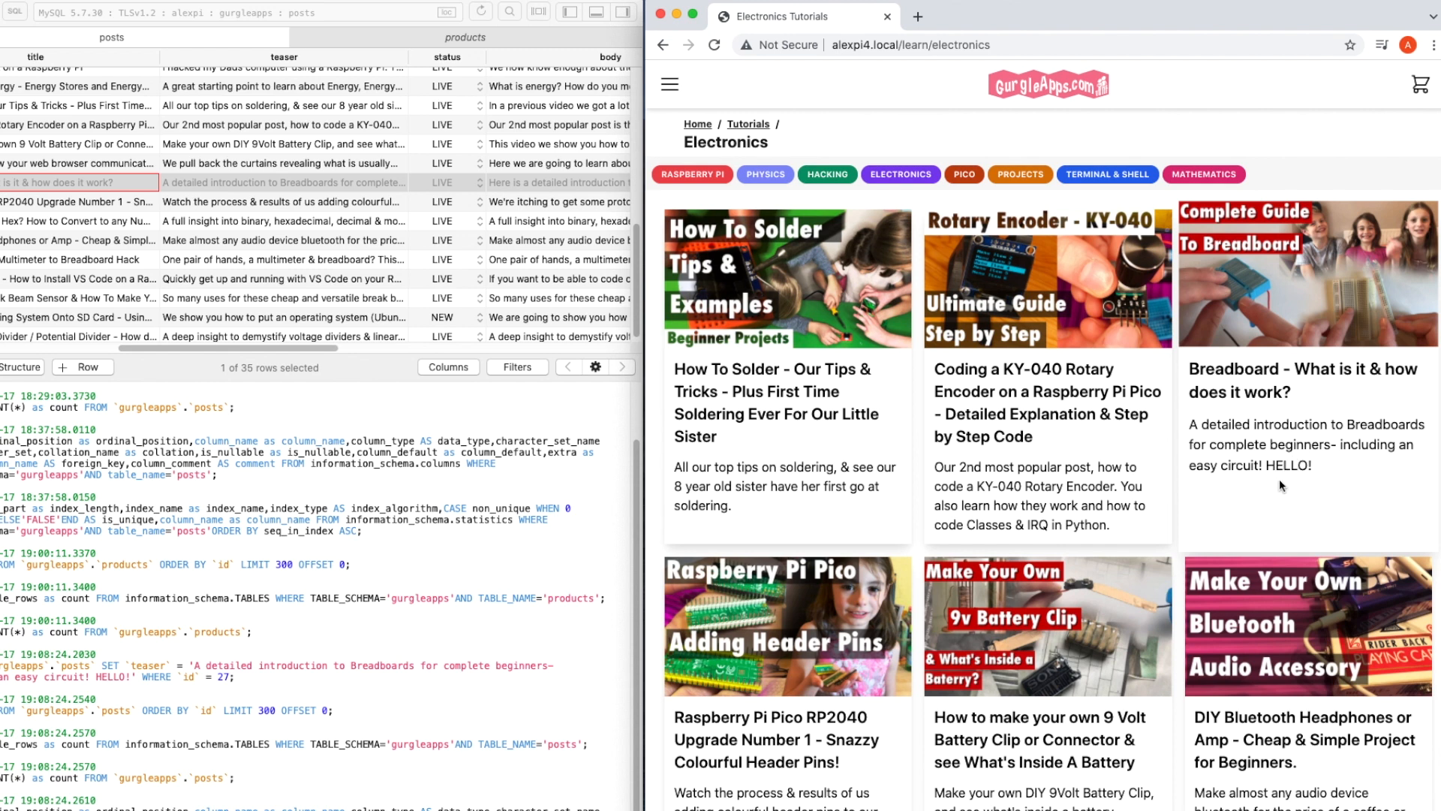
mouse_move(1265, 380)
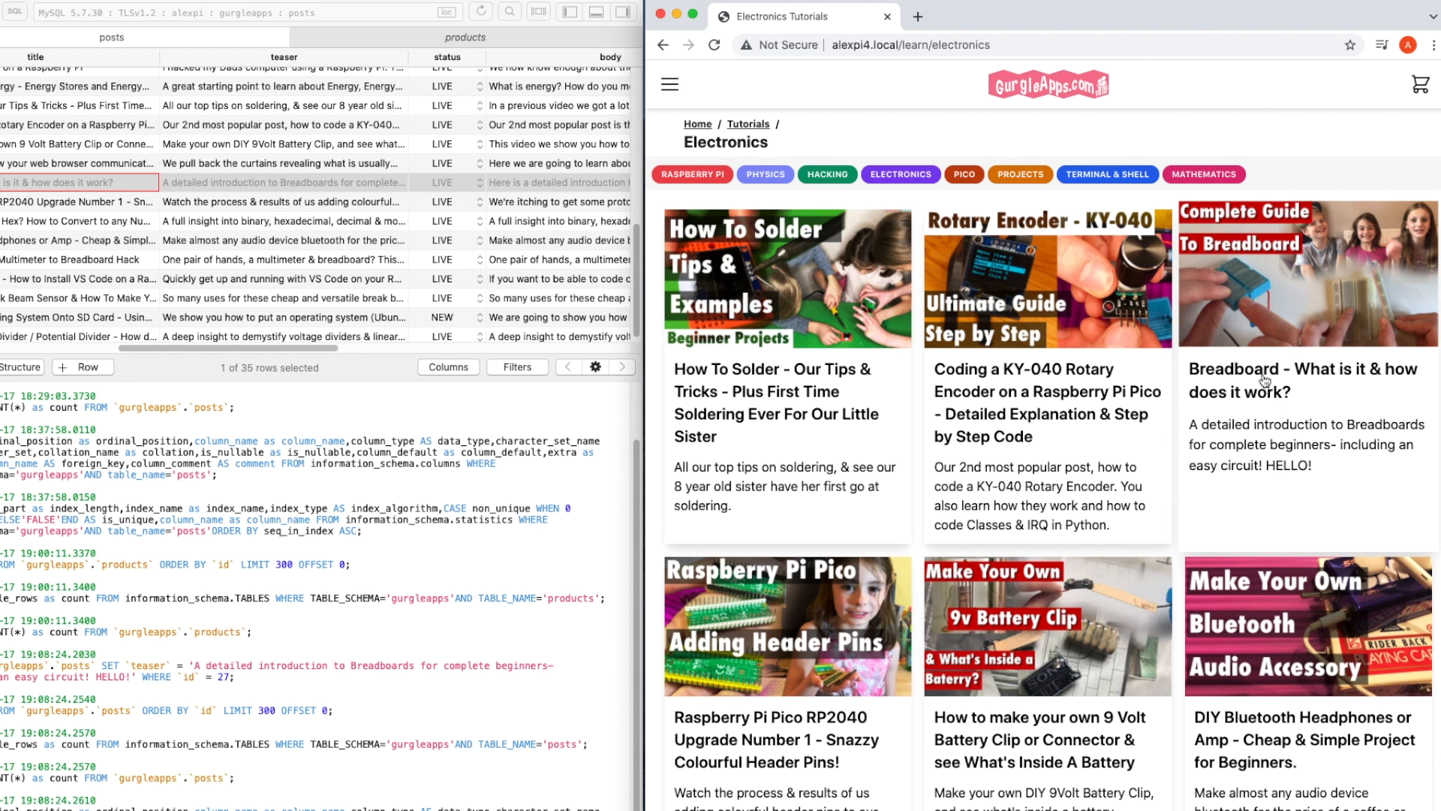
left_click(1305, 380)
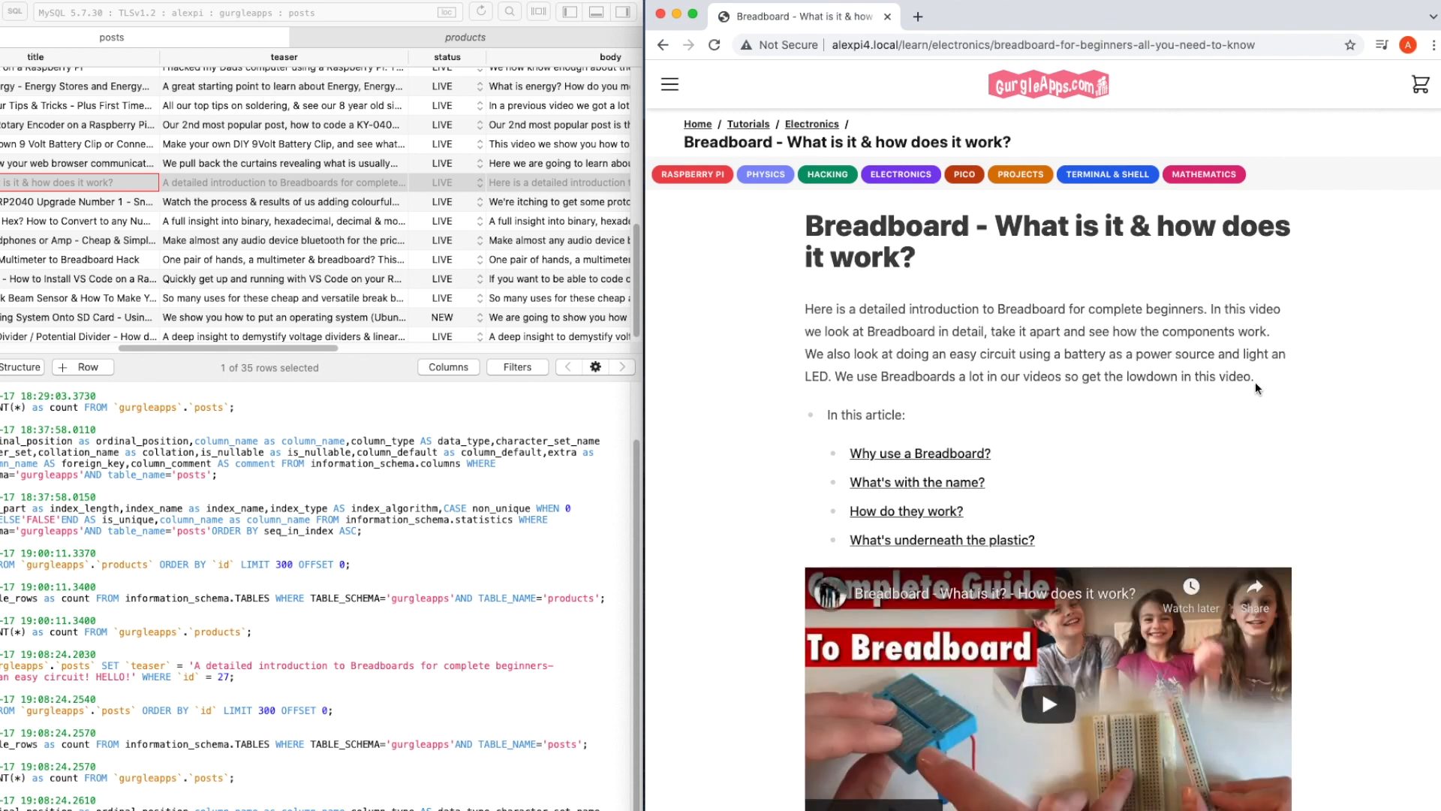
mouse_move(838, 322)
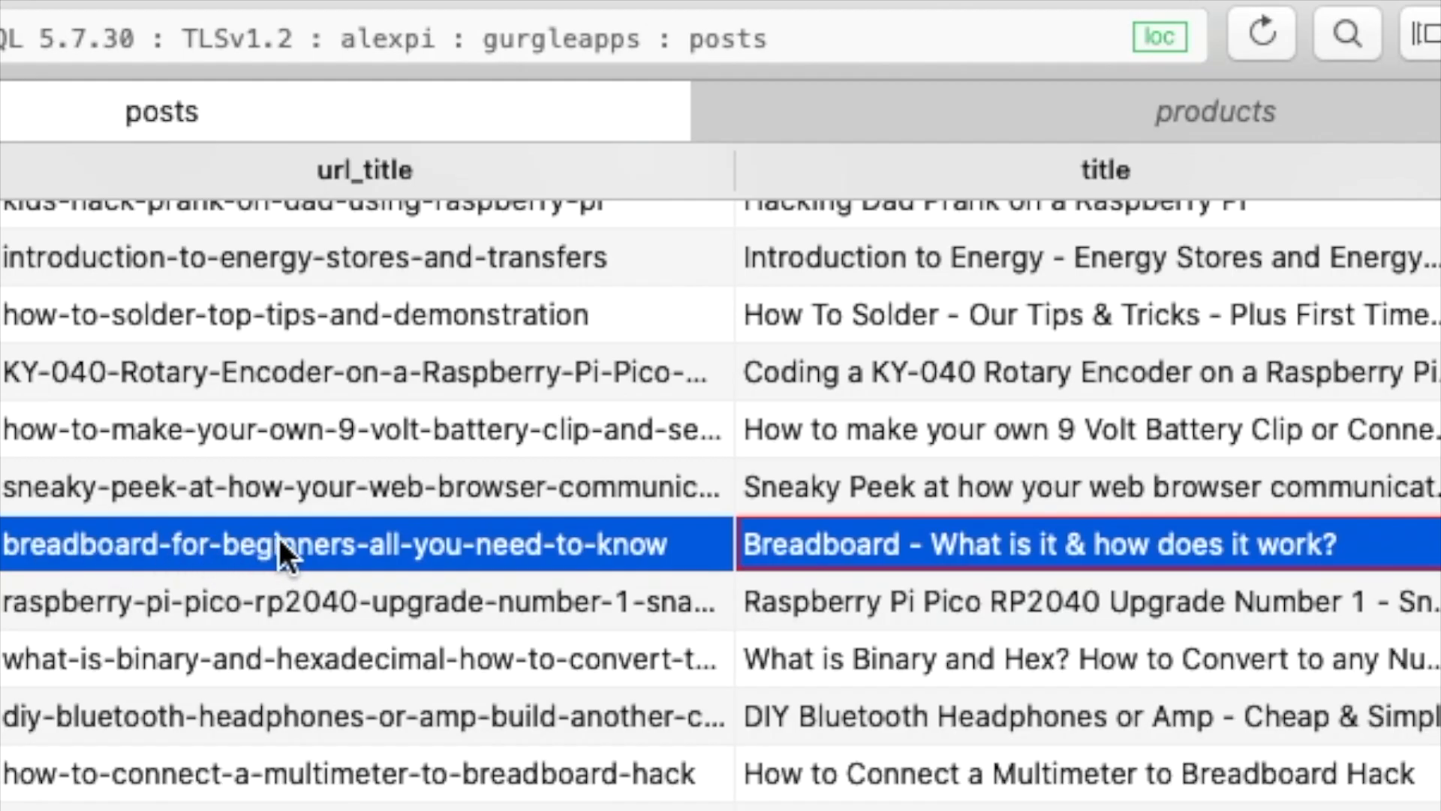
mouse_move(468, 537)
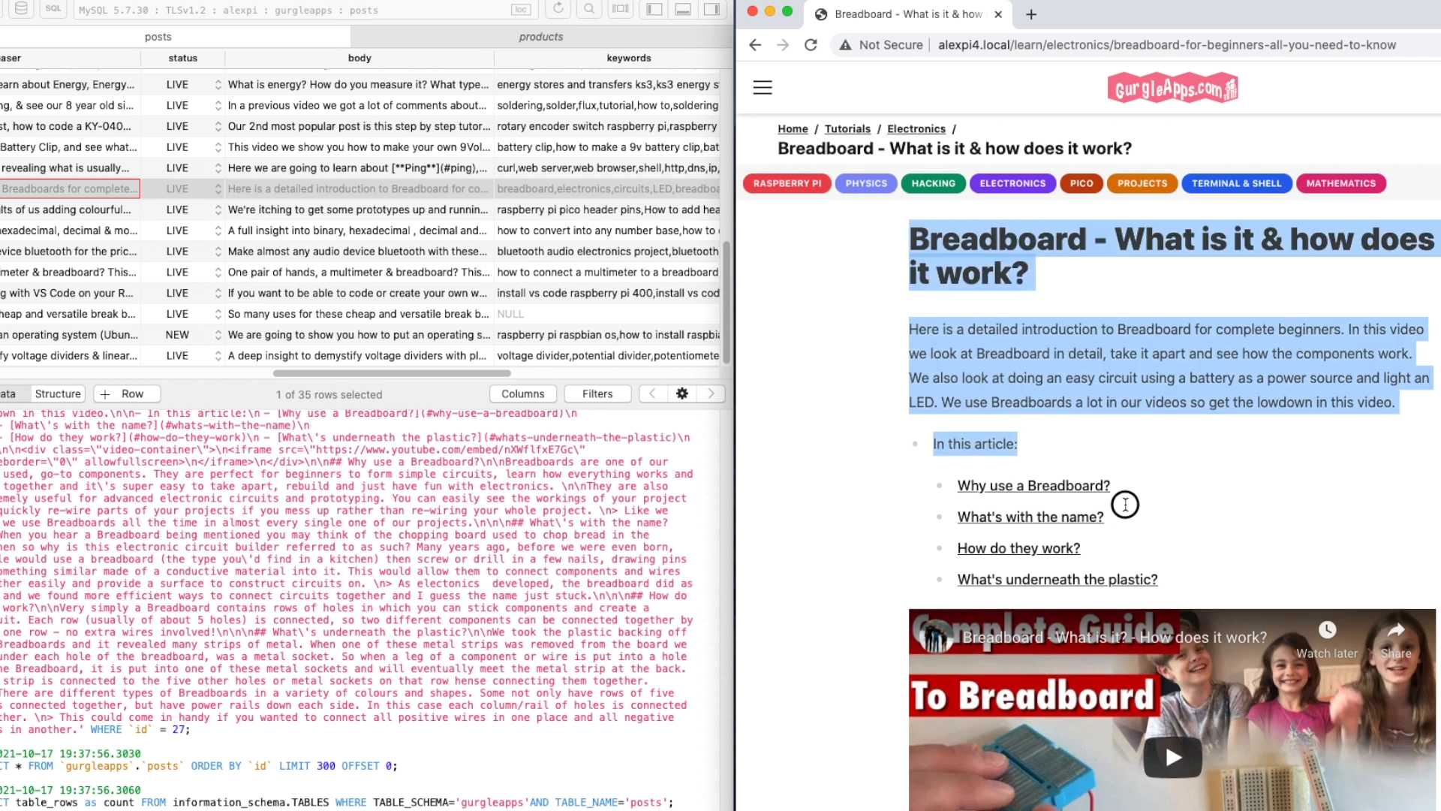
- Add "## hello world" as the first line of row 27's body, commit, and reload the post page
left_click(909, 246)
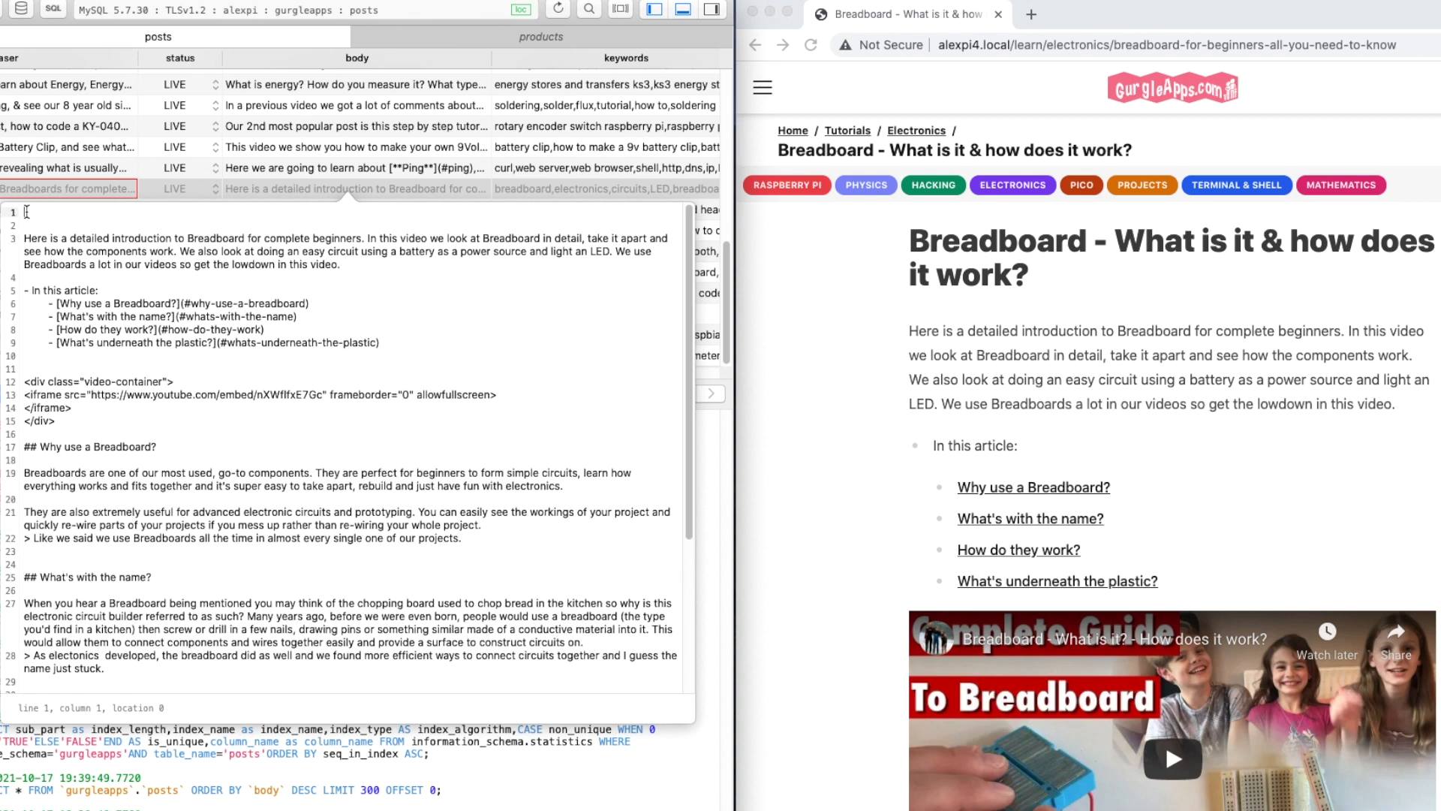
type("##")
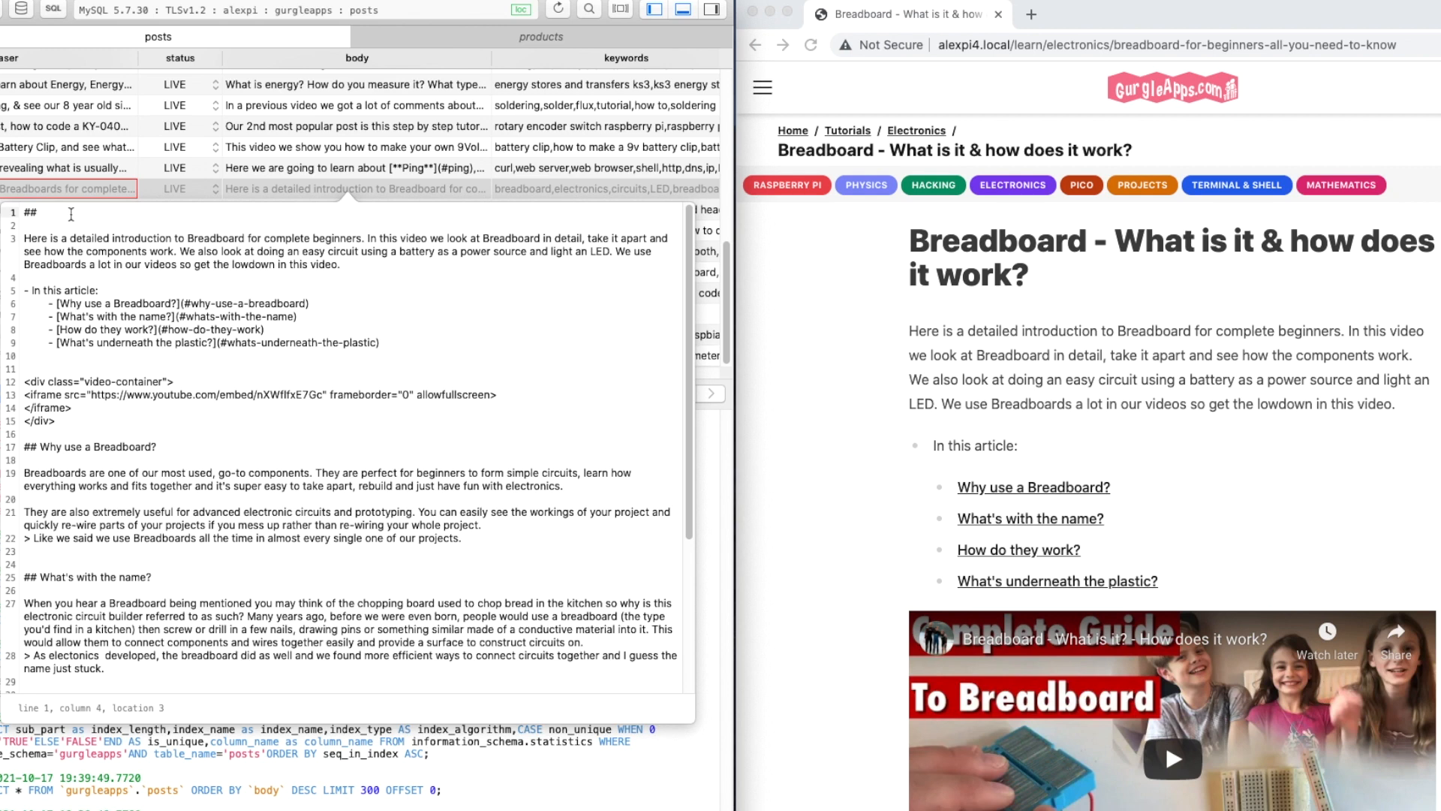
type("hello world")
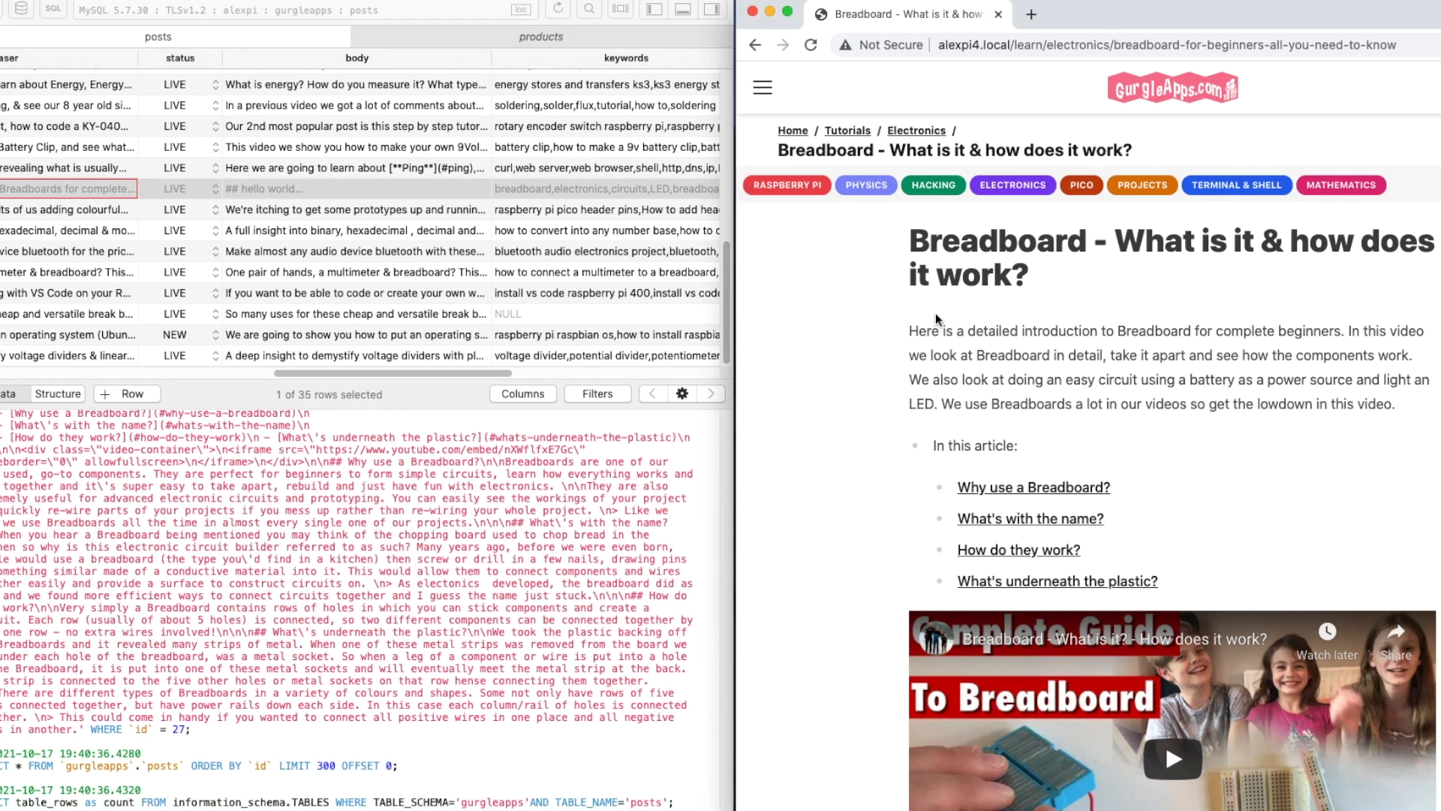
left_click(810, 45)
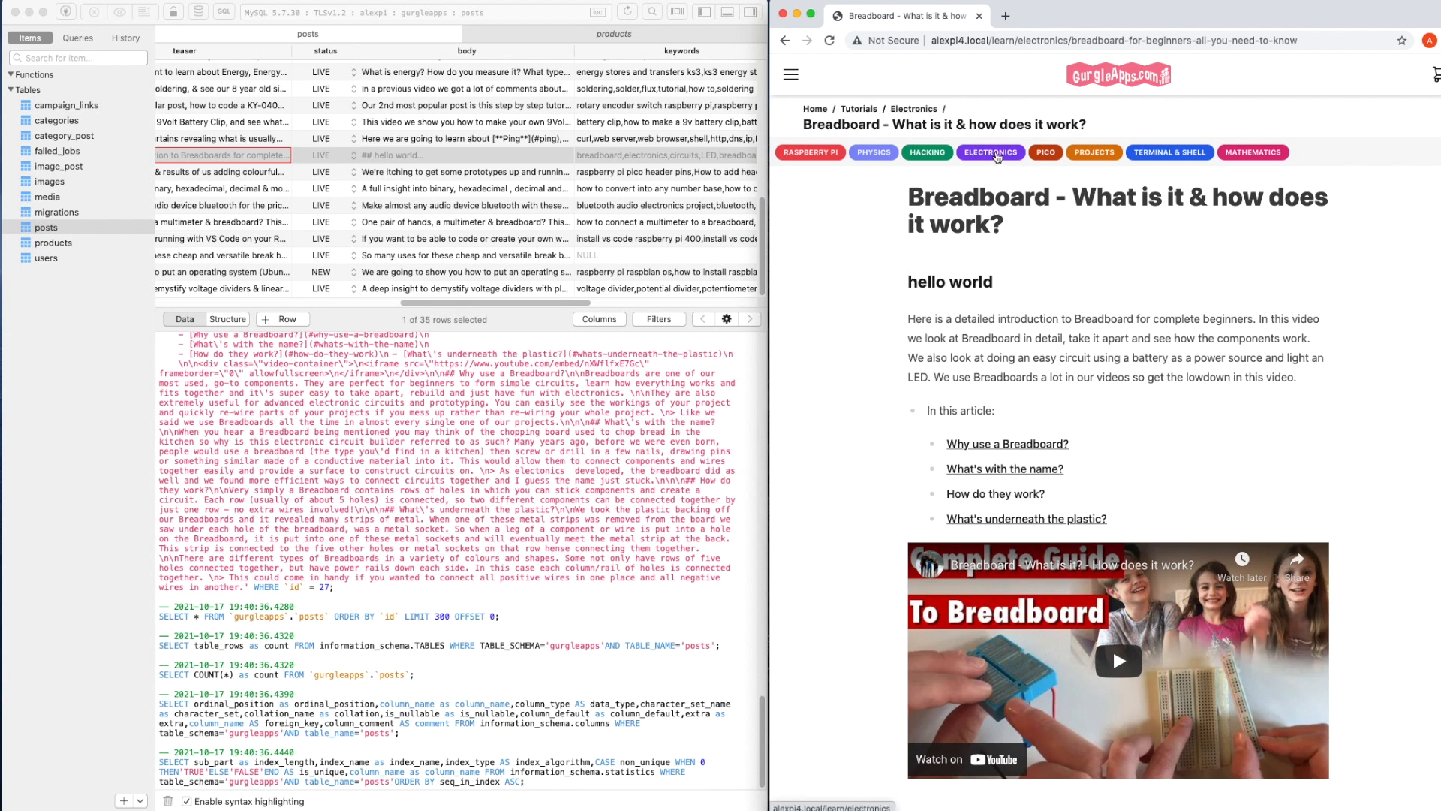
- Follow the Breadboard post's Electronics tag to its category listing
left_click(991, 152)
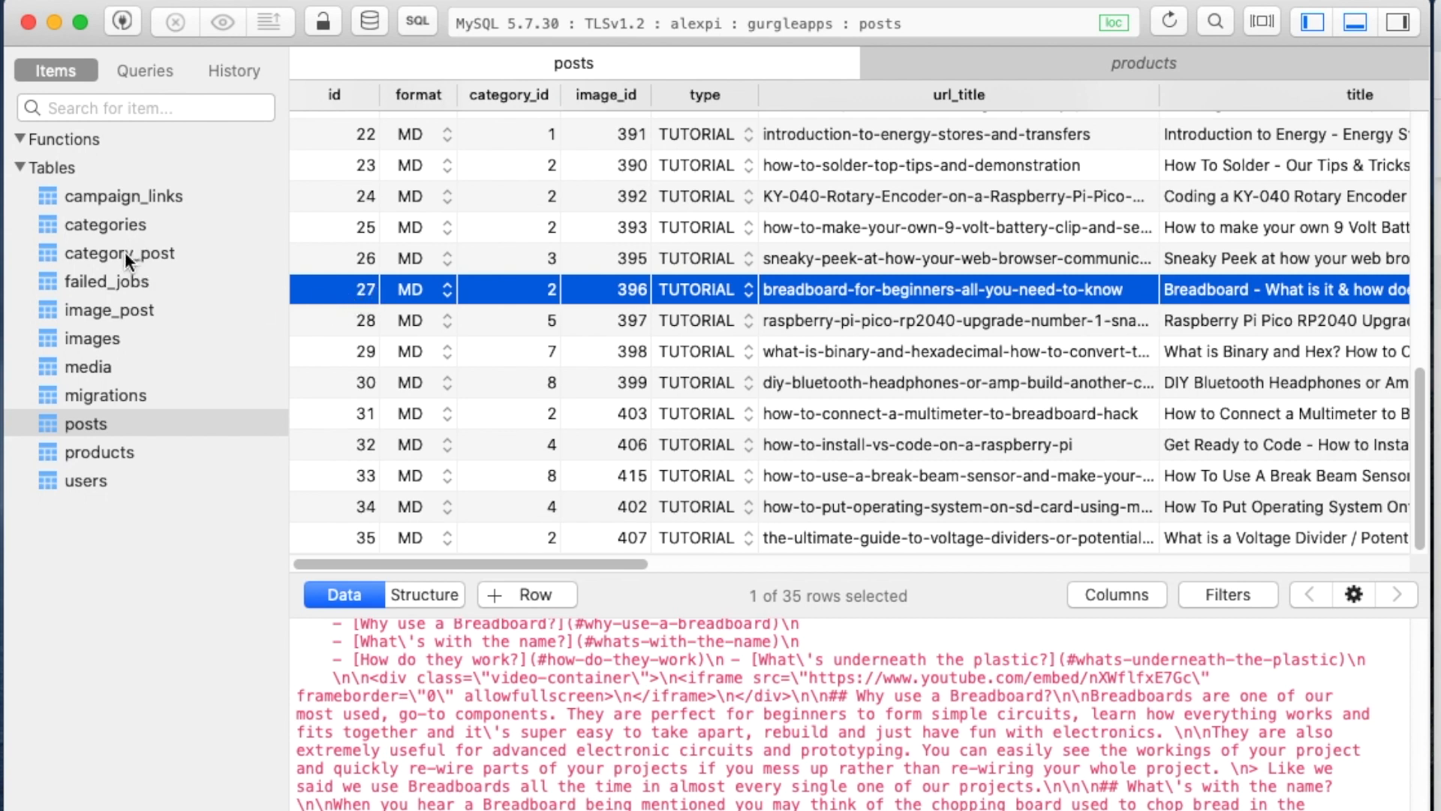
- Compare category_post, posts and categories to find electronics is category 2 for post 27, ending on category_post
left_click(119, 253)
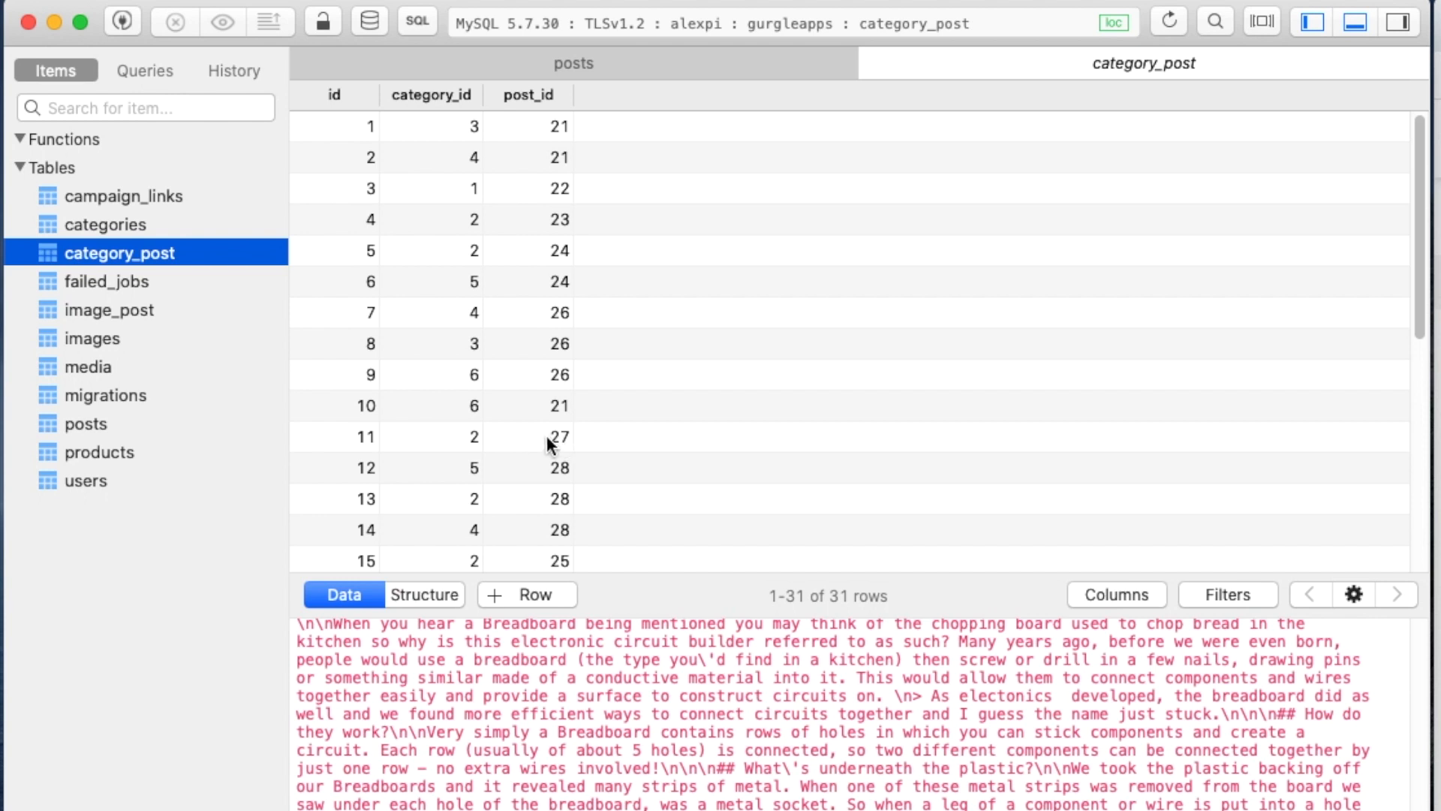
mouse_move(521, 438)
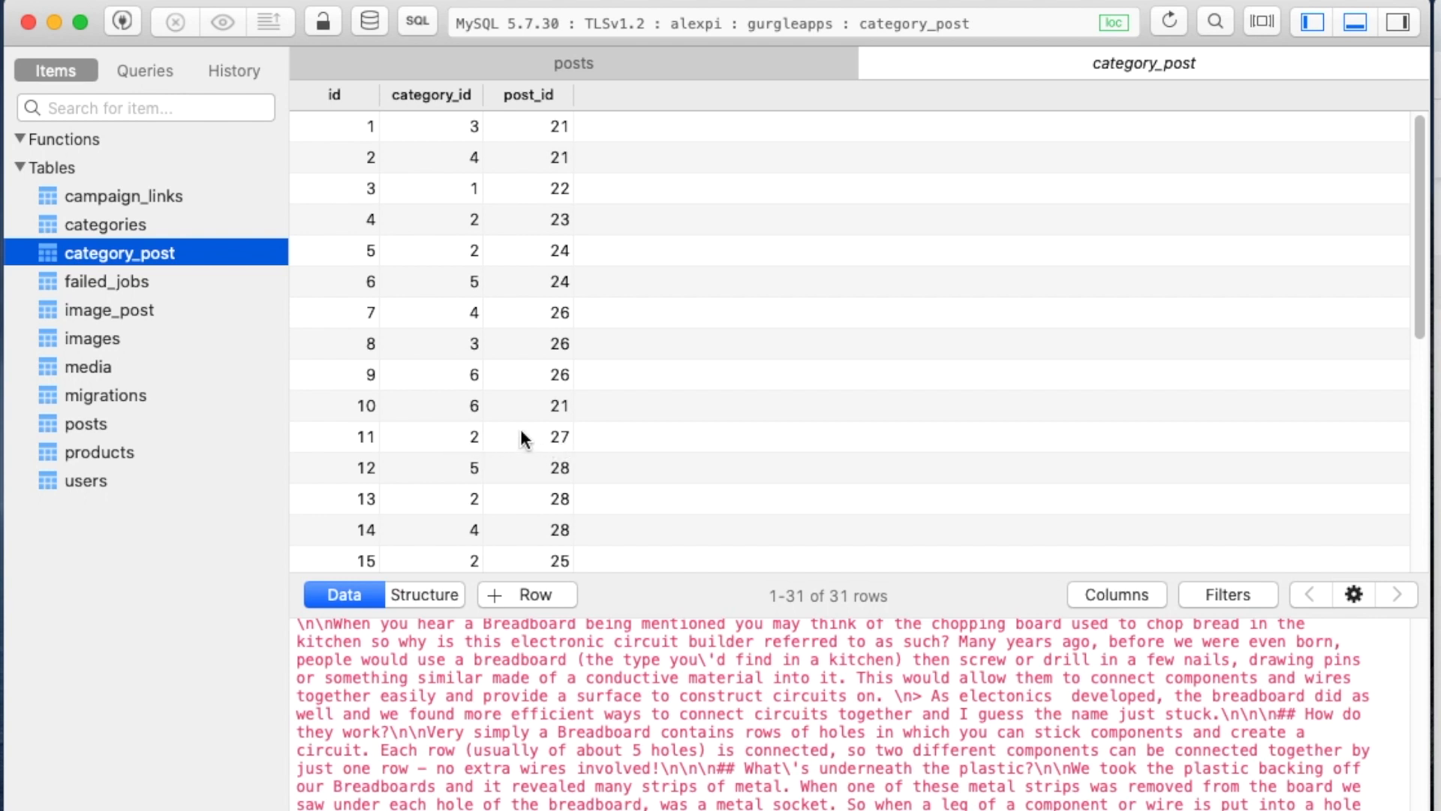
left_click(558, 436)
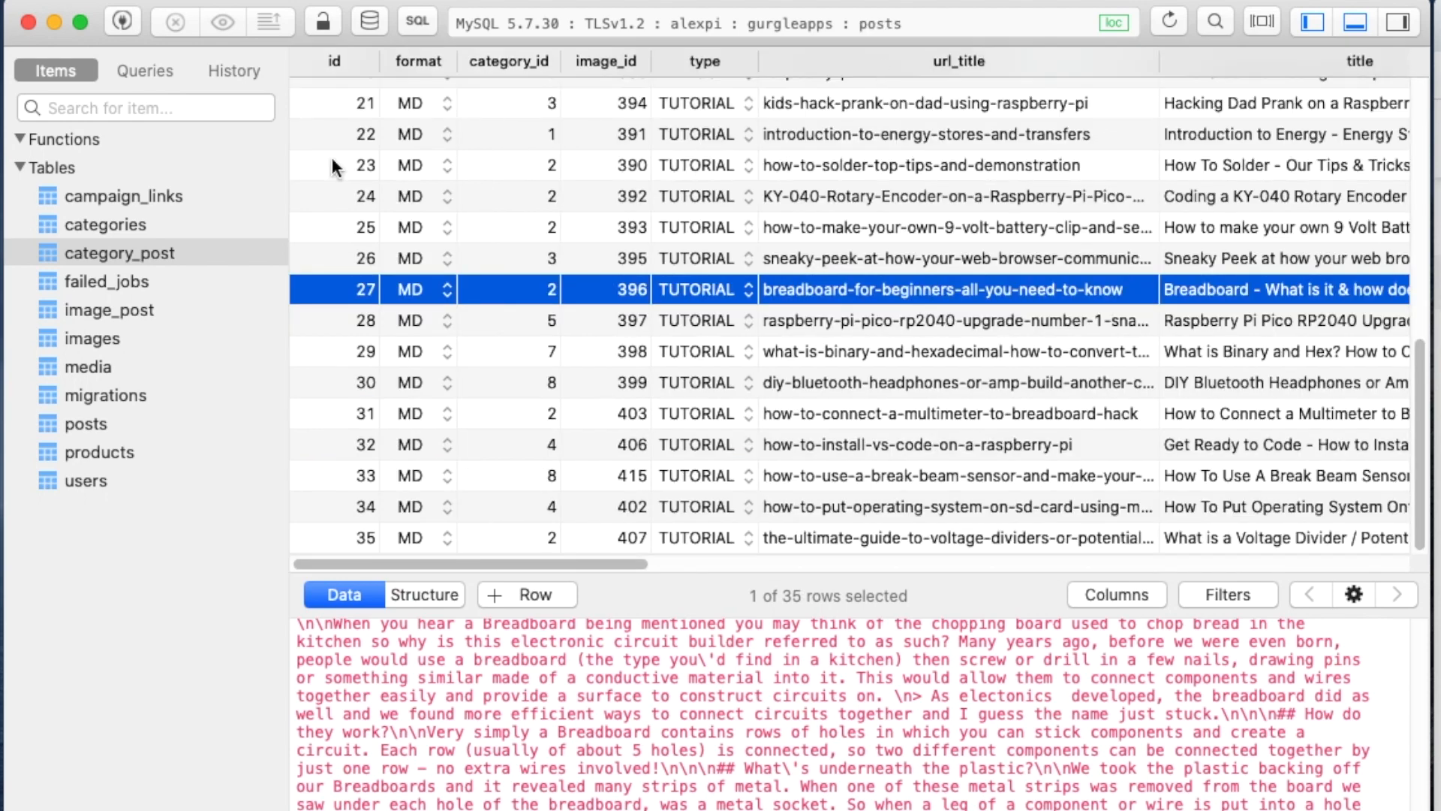
left_click(107, 224)
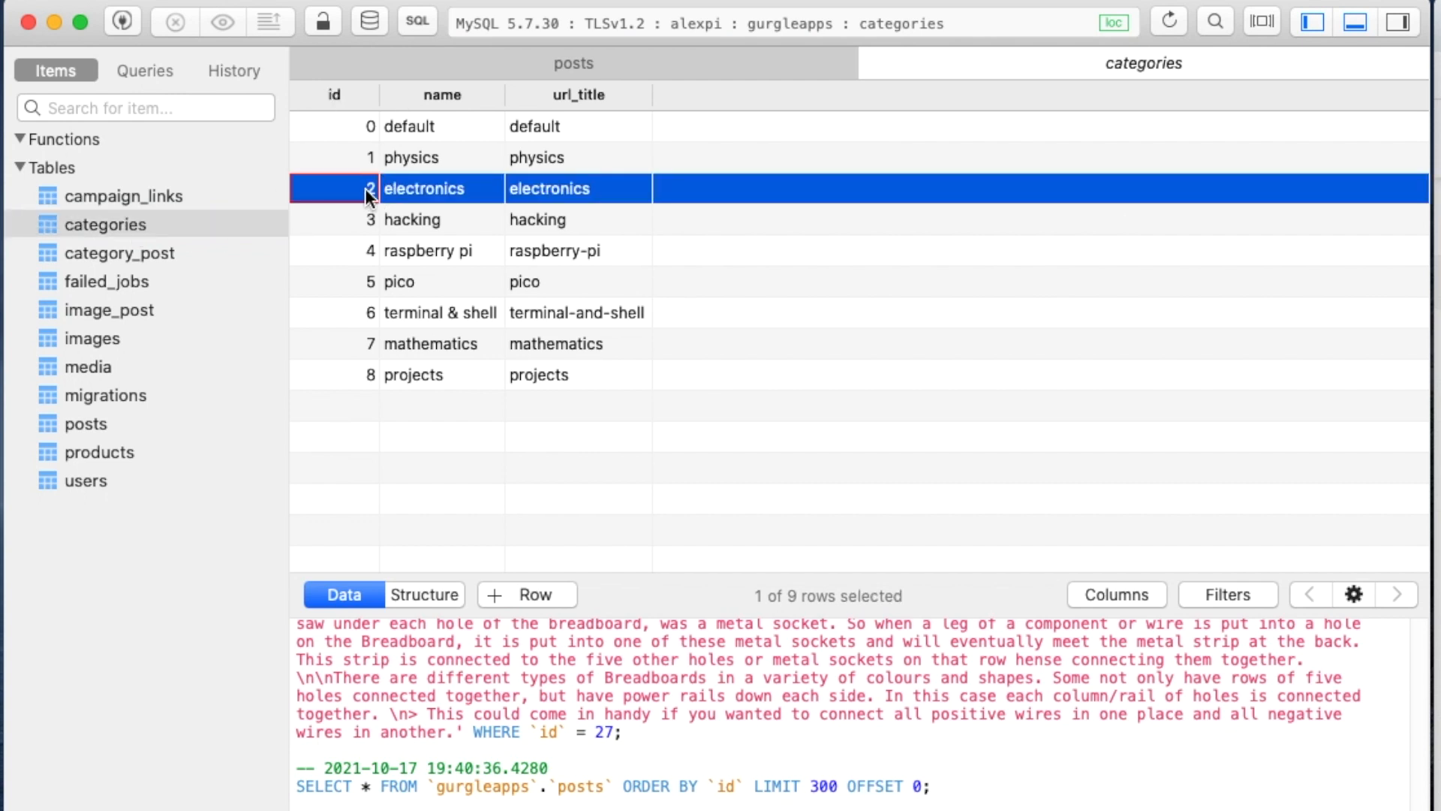
mouse_move(478, 196)
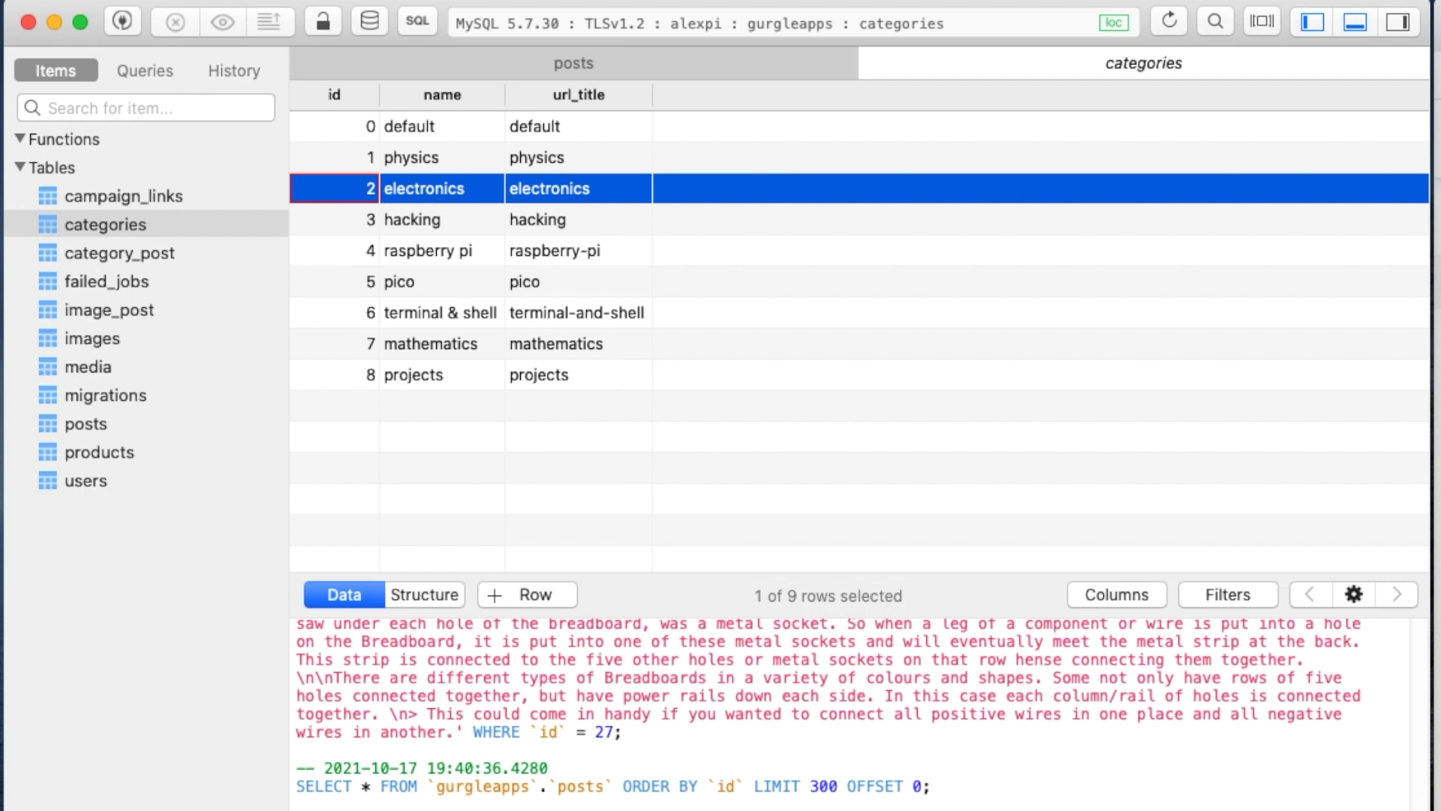
mouse_move(414, 110)
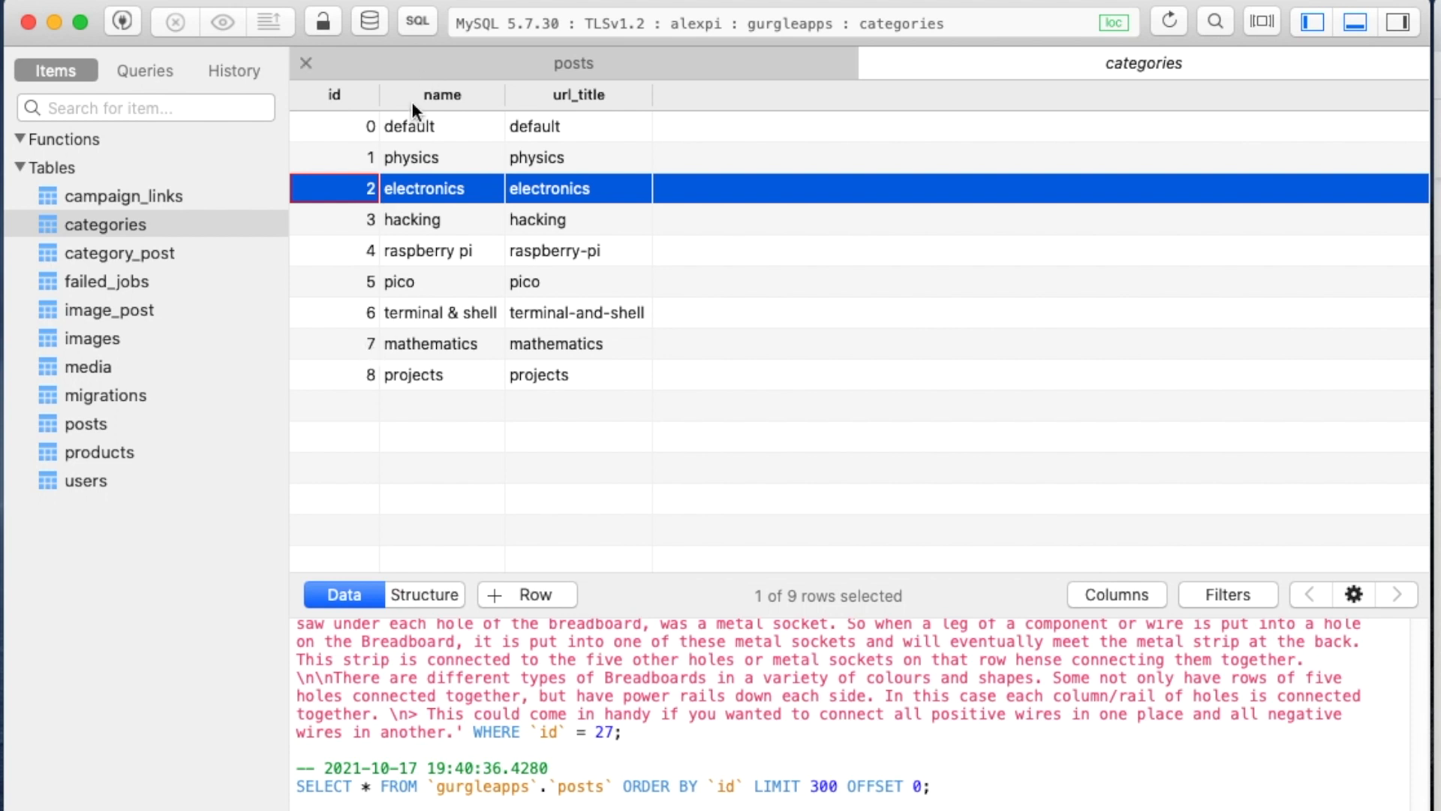
left_click(433, 343)
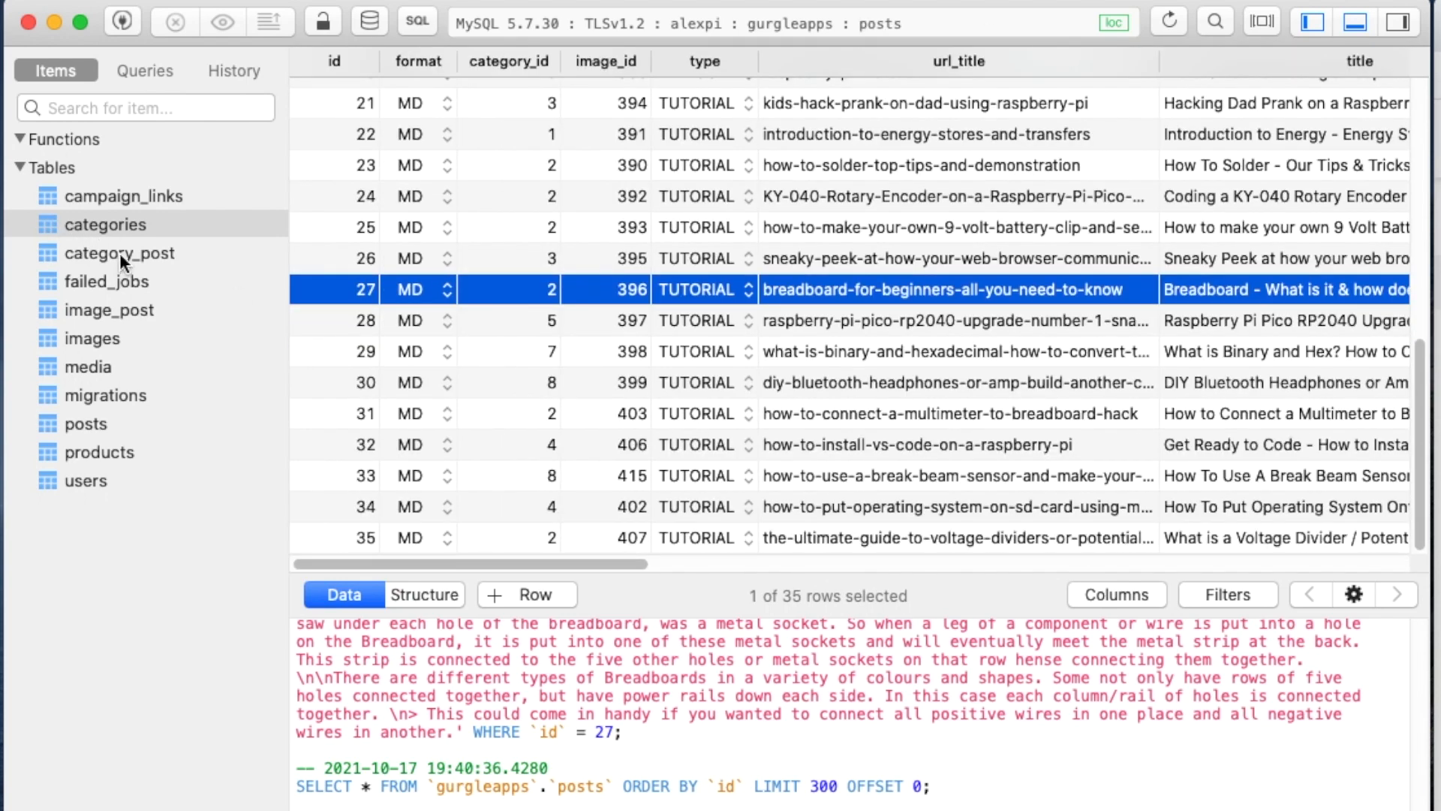
left_click(119, 253)
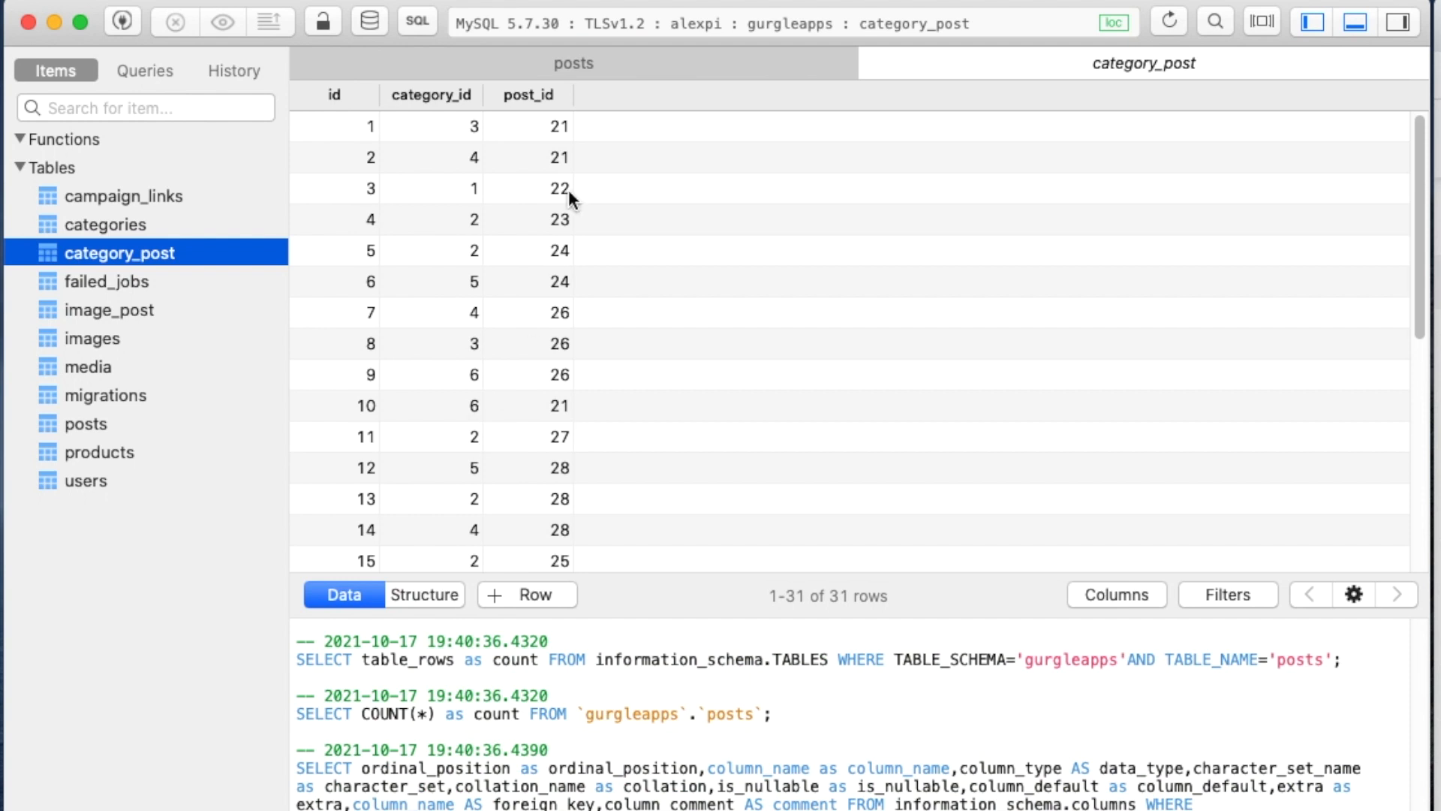
mouse_move(552, 446)
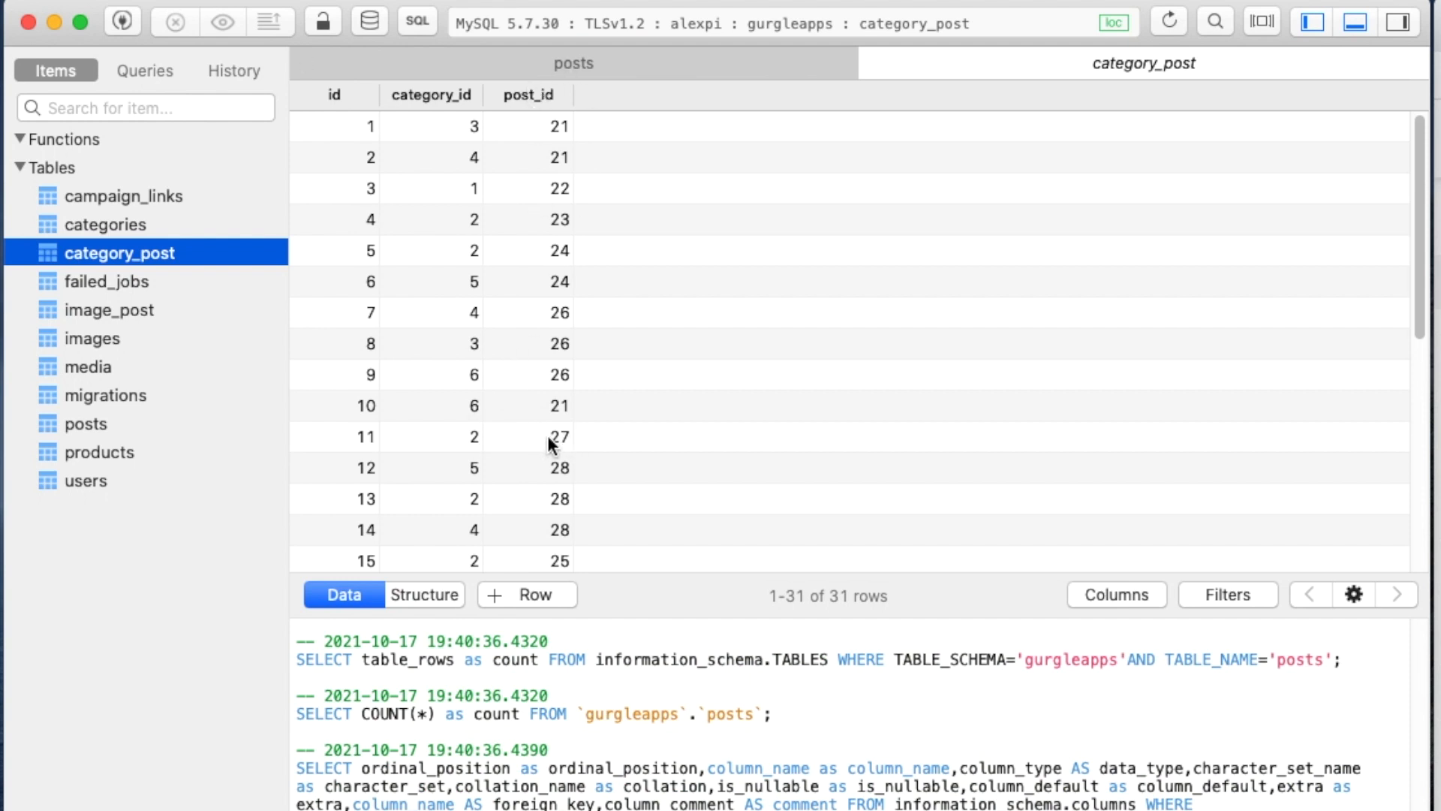
- Change row 11's category_id from 2 to 7, commit, and view the site's Mathematics listing
double_click(433, 437)
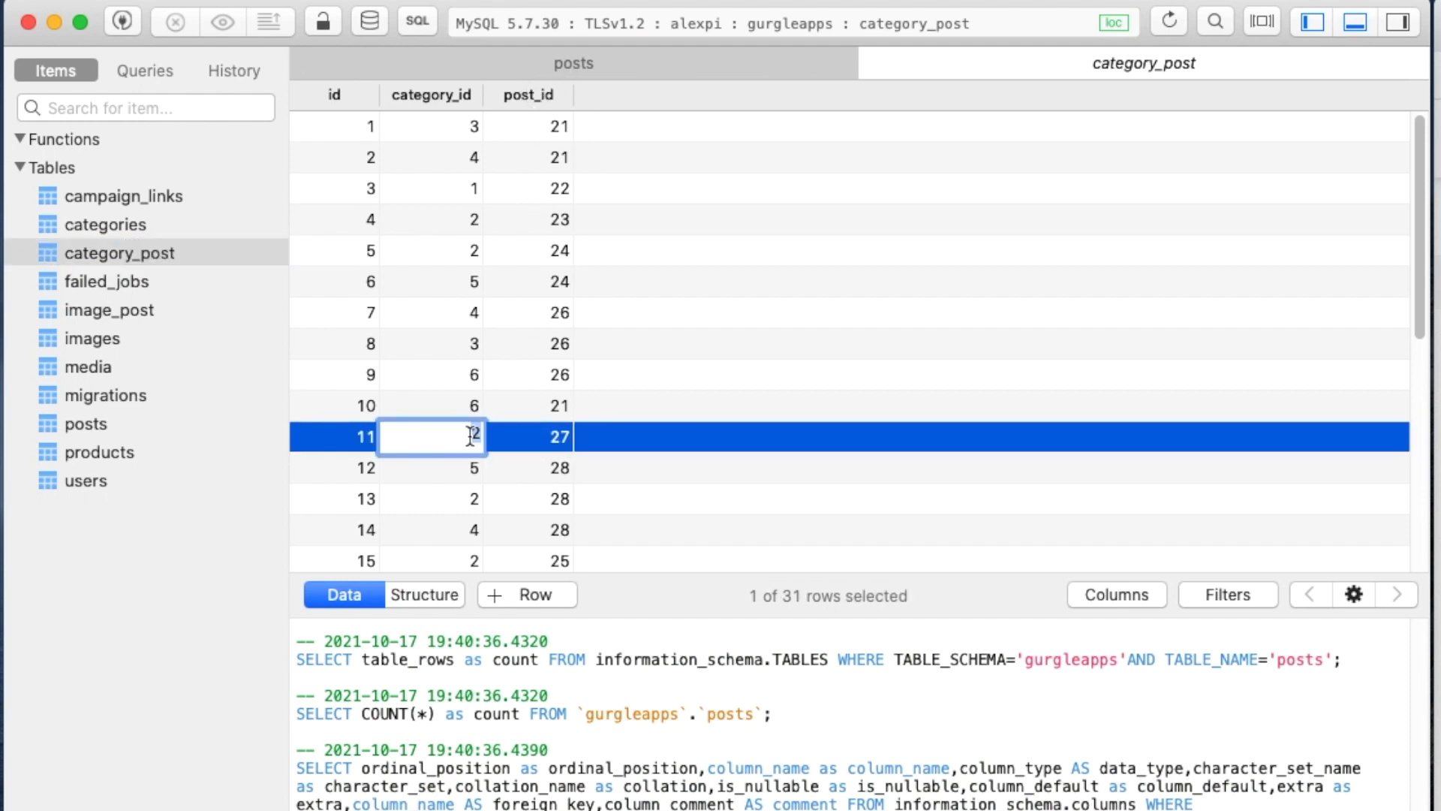
type("7")
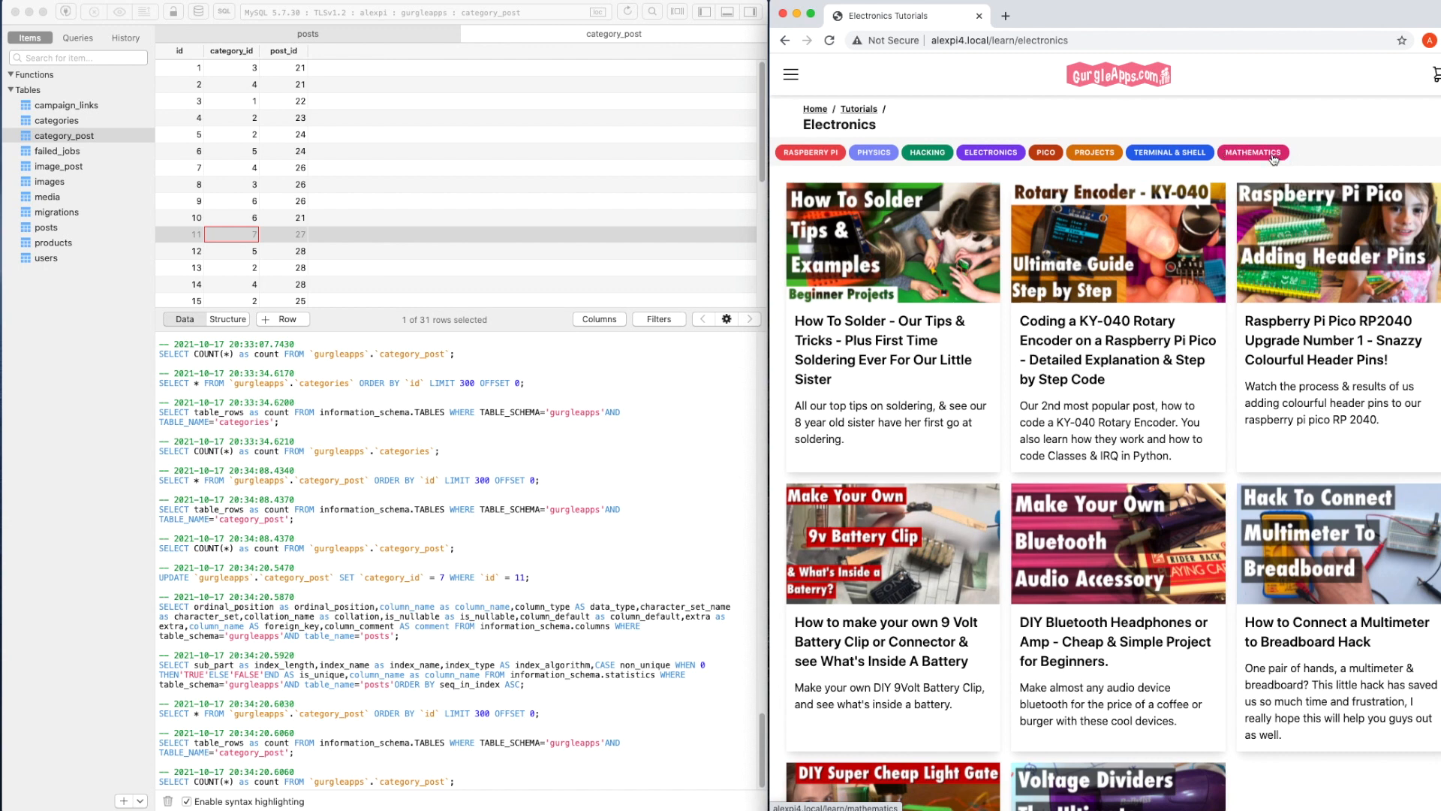
left_click(1253, 152)
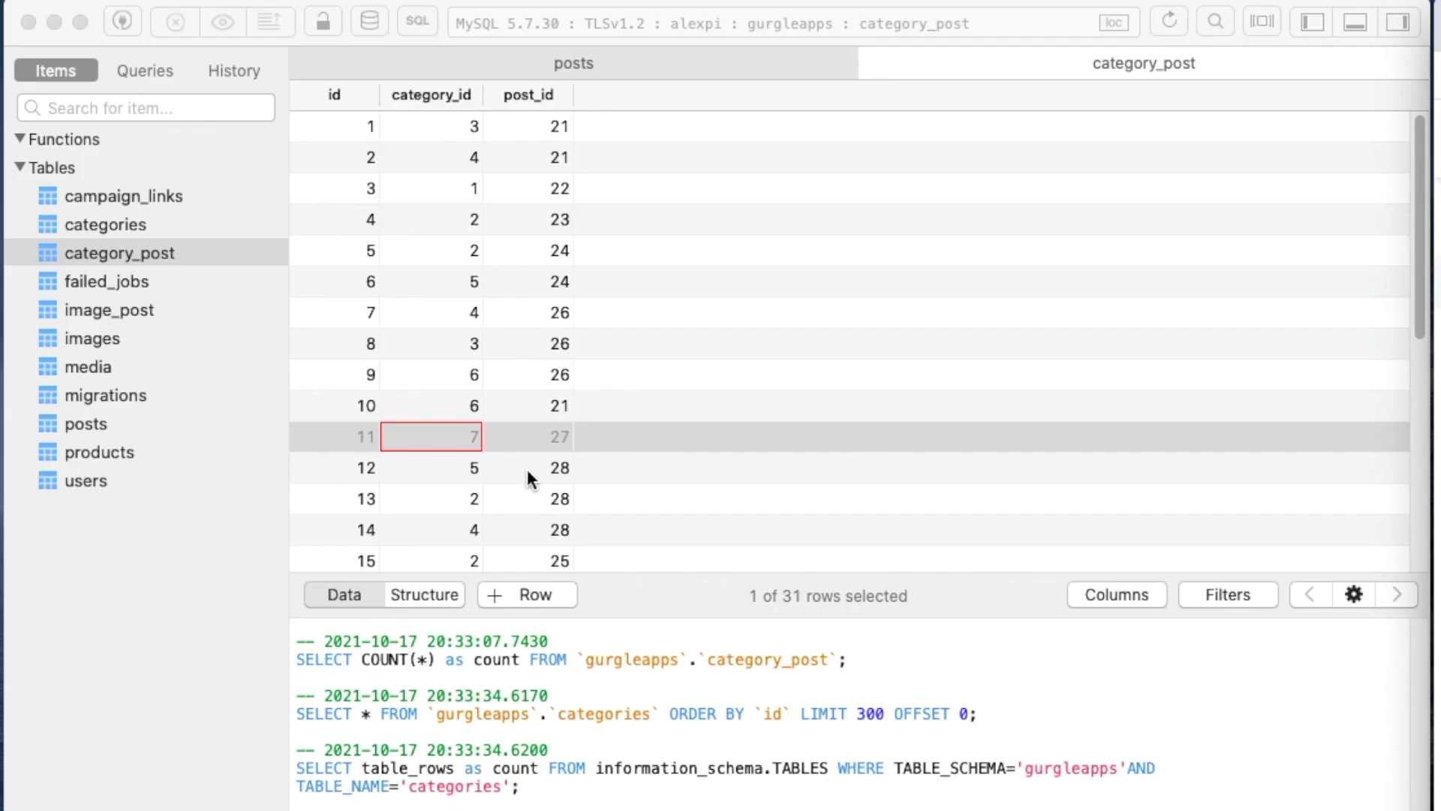
- Review category_post, posts and categories rows to confirm post 27 now links to category 7
left_click(512, 437)
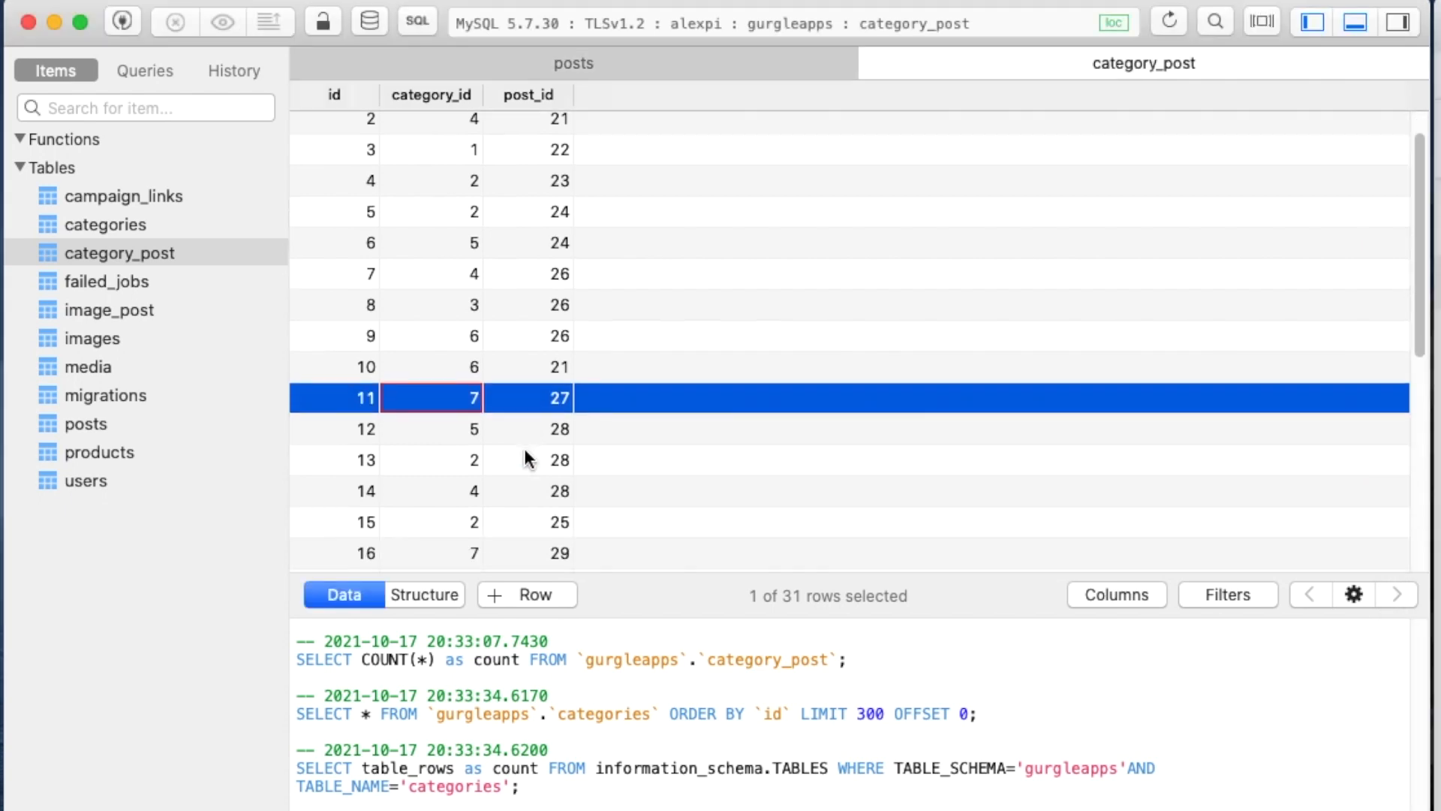
scroll("down", 3)
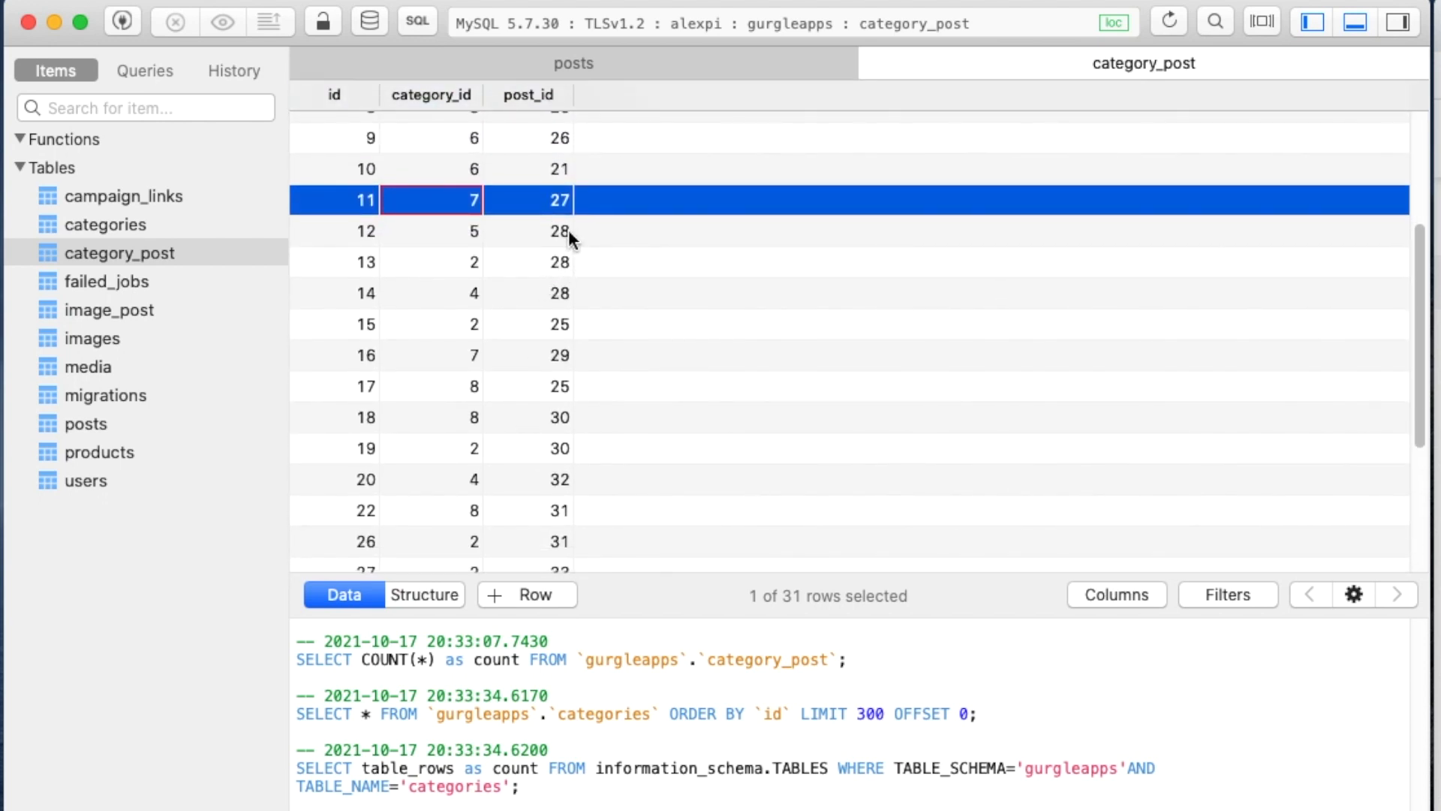
left_click(464, 231)
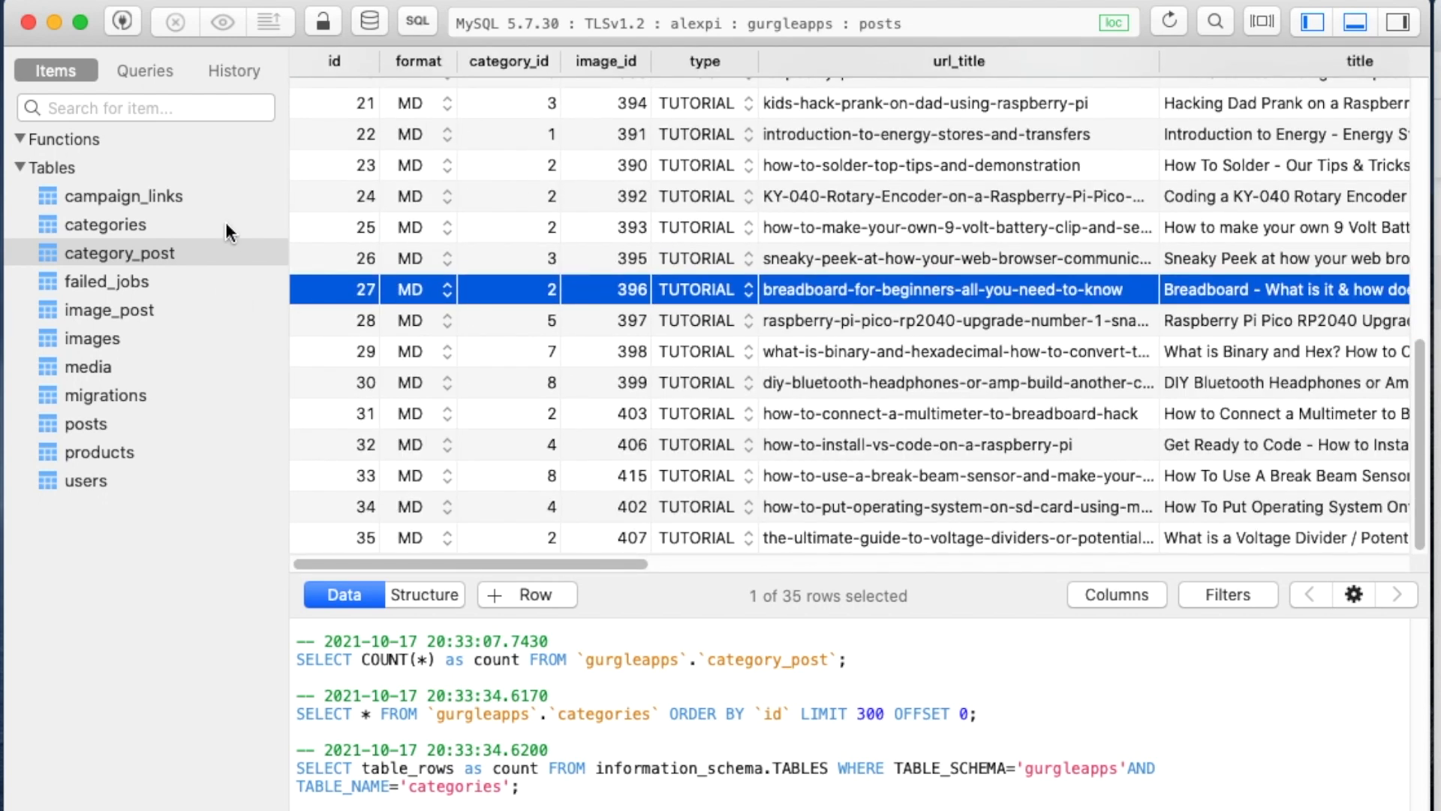
left_click(107, 224)
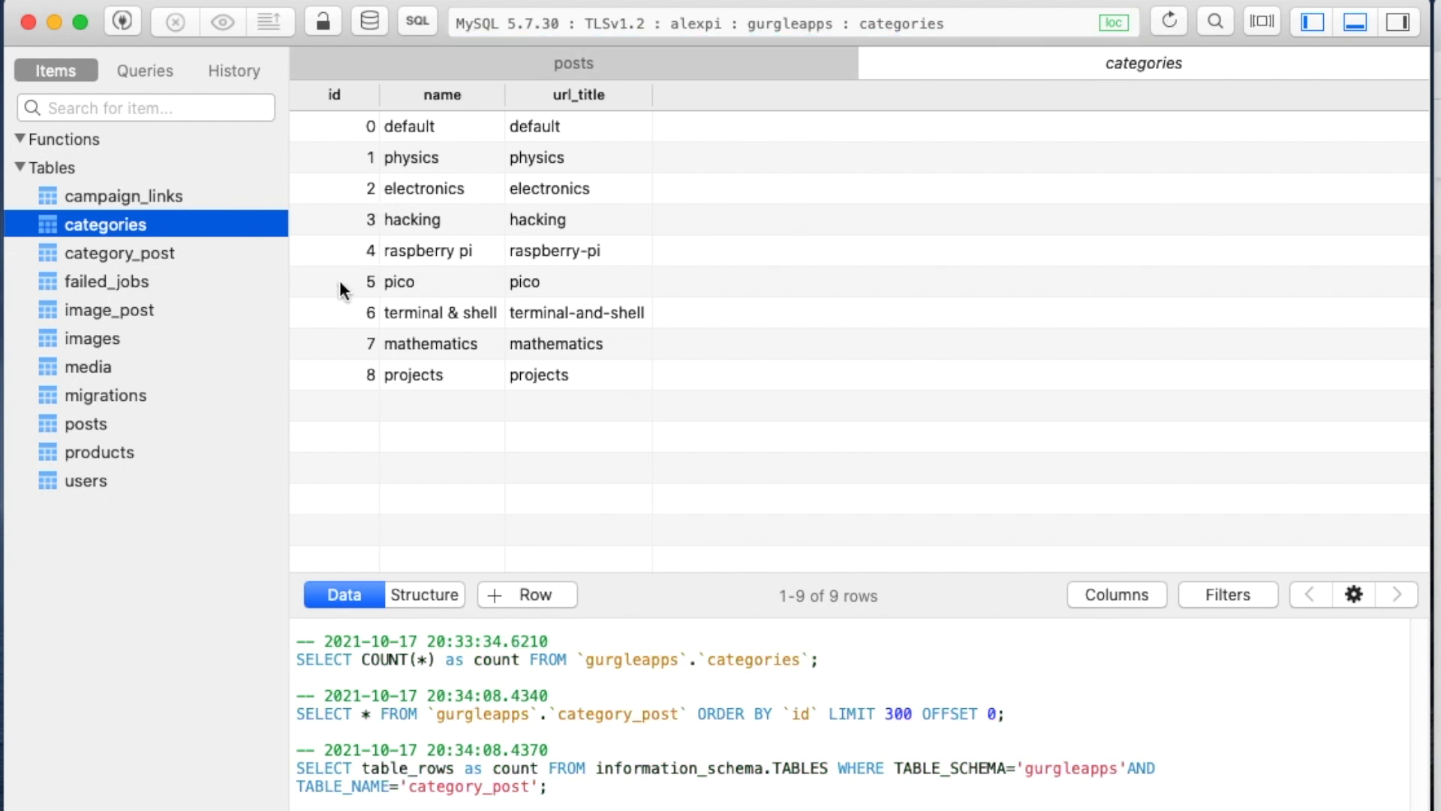
mouse_move(391, 201)
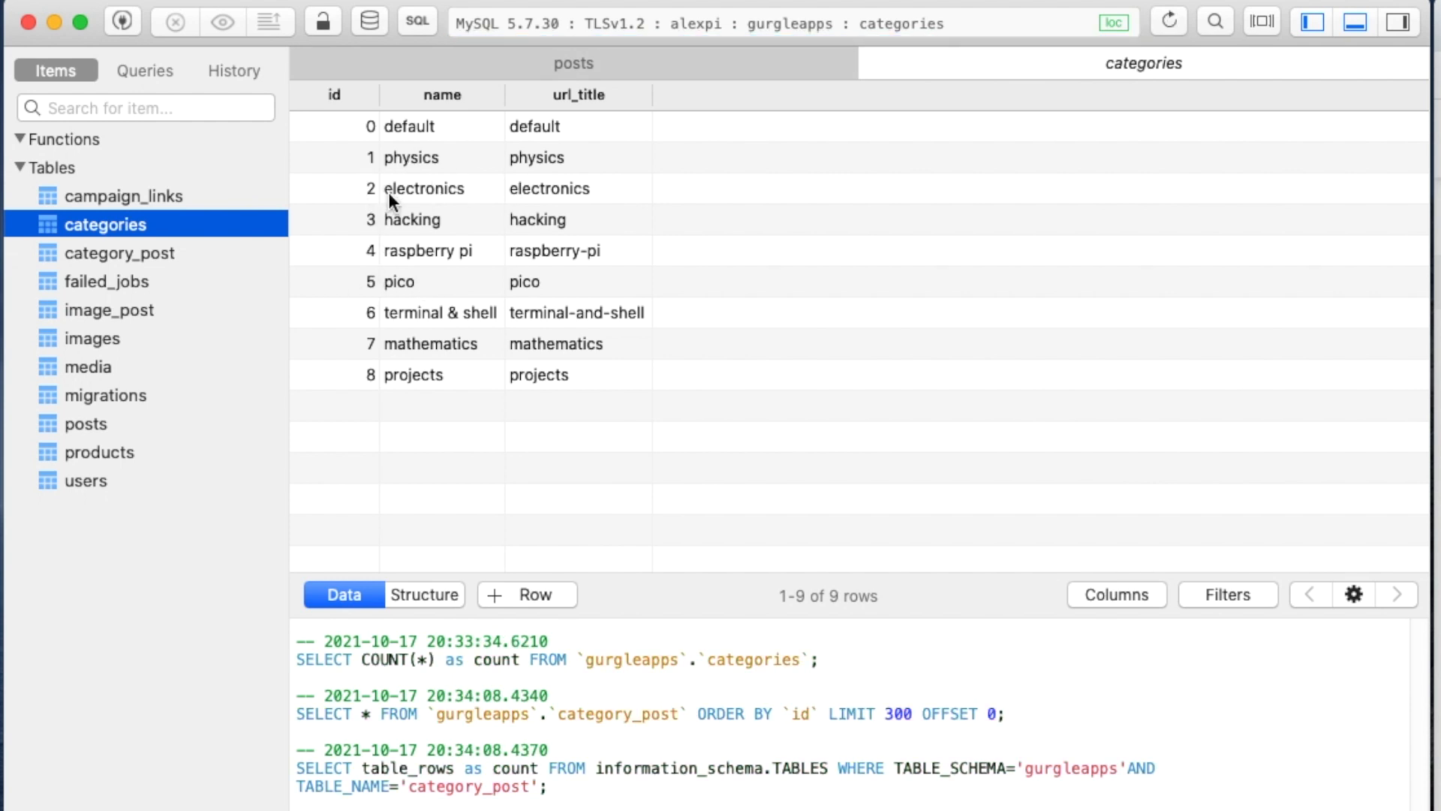
mouse_move(425, 274)
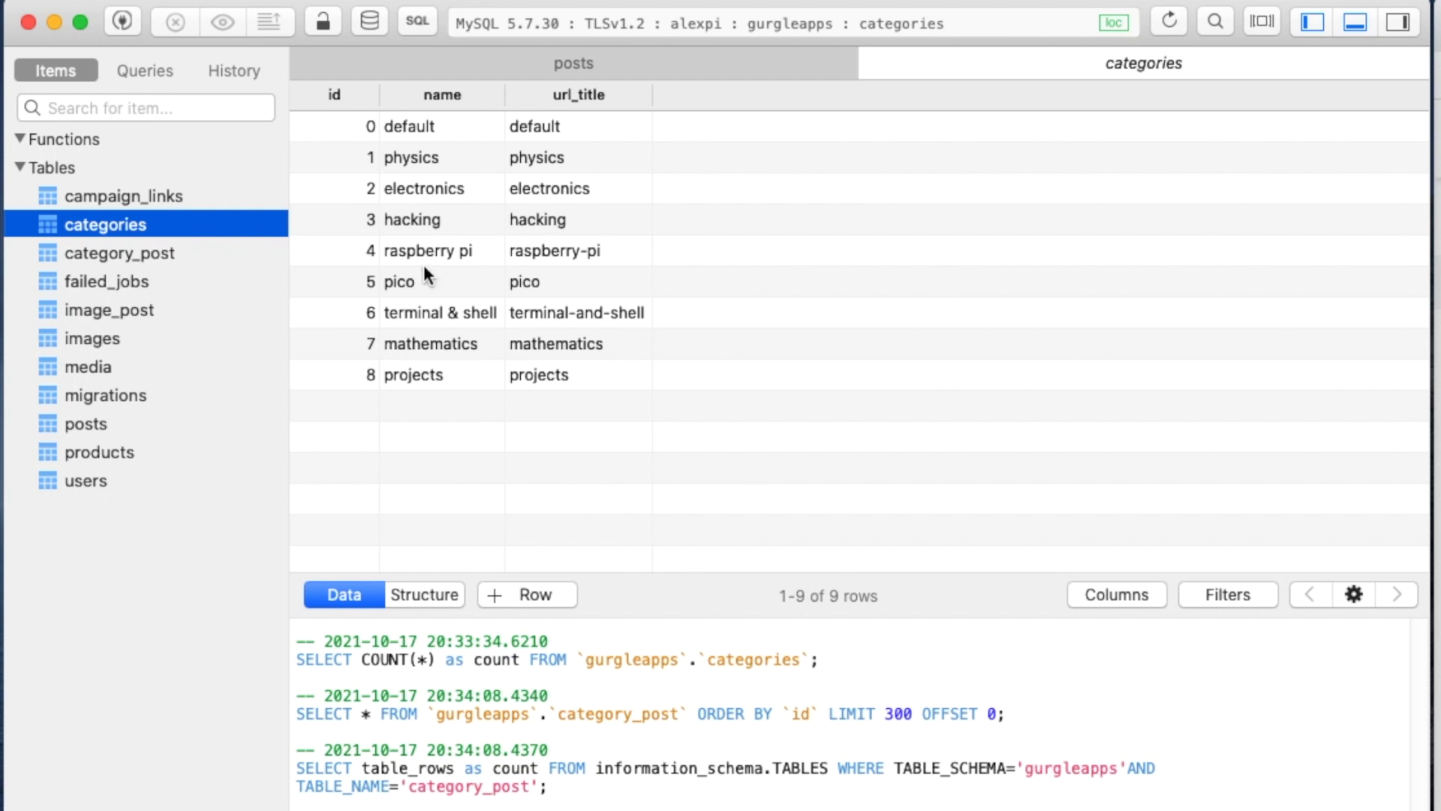
left_click(120, 253)
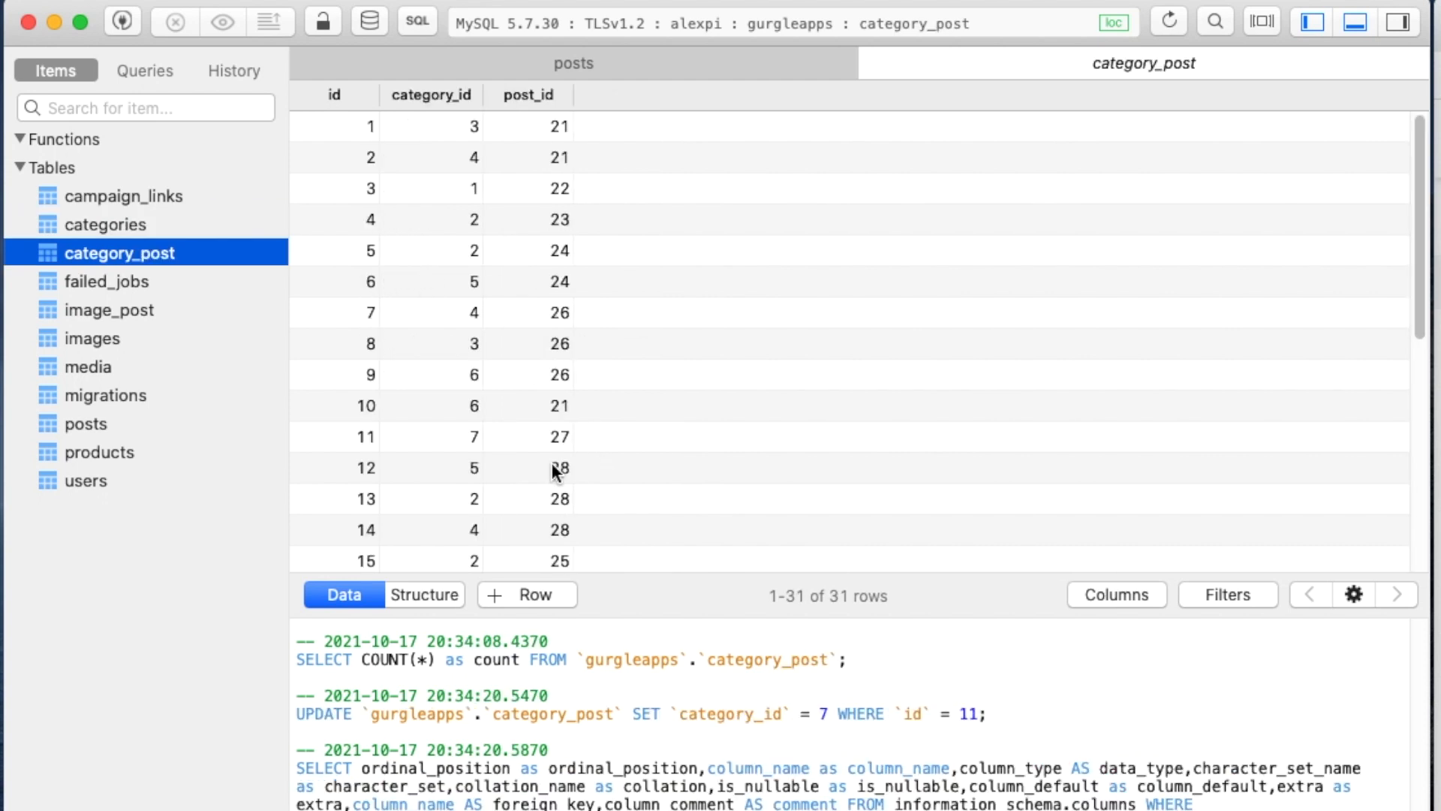
mouse_move(566, 496)
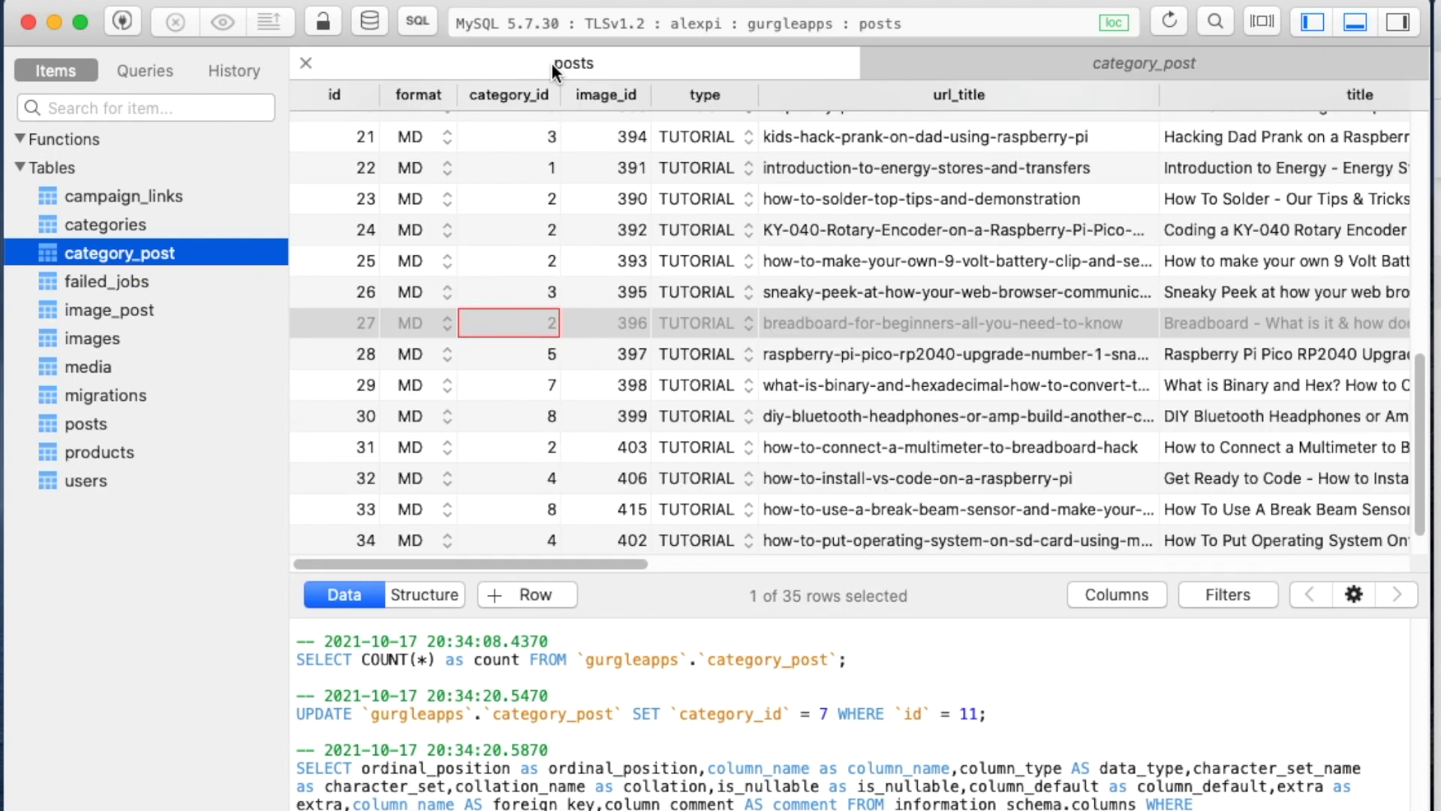
mouse_move(673, 368)
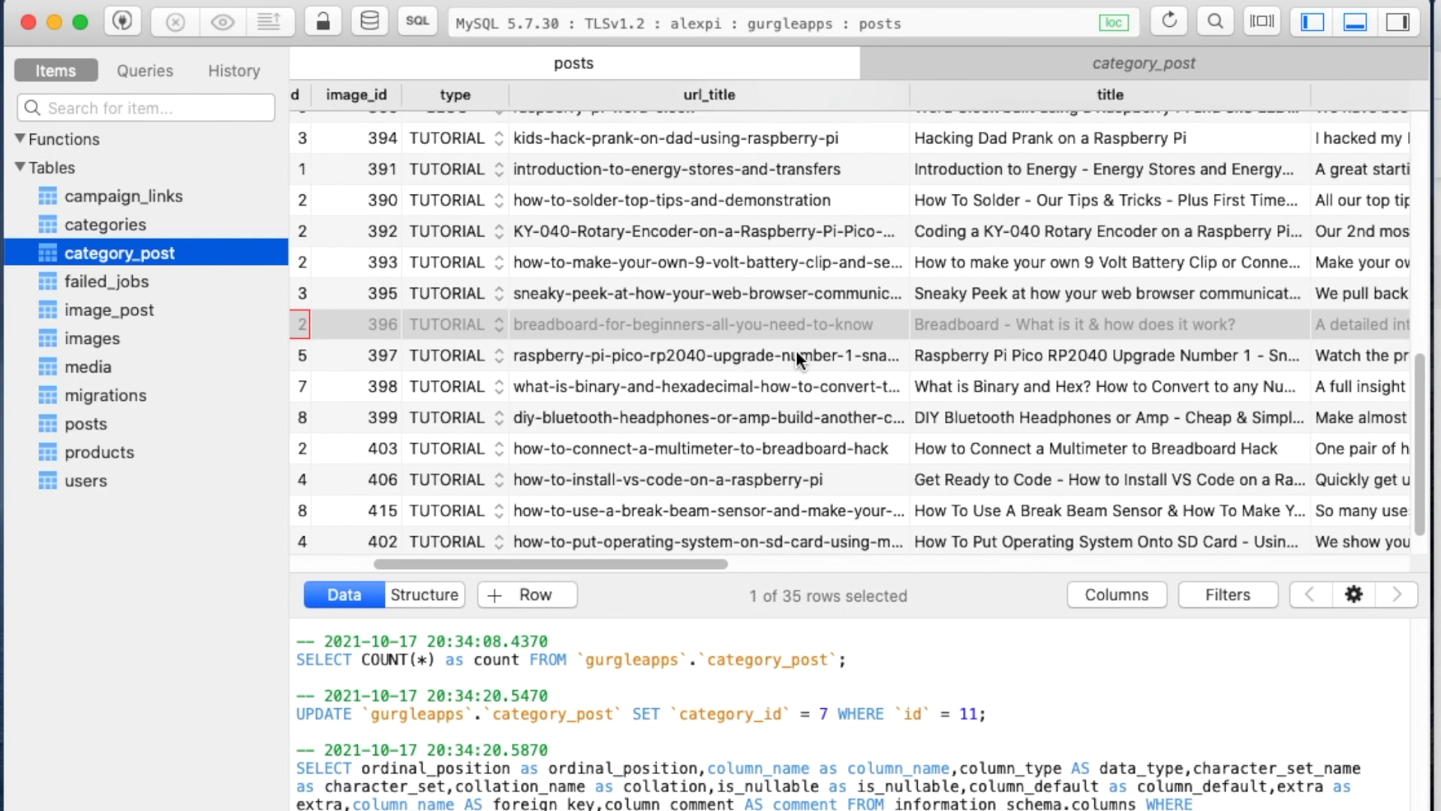
- Inspect the Raspberry Pi Pico post row in the posts table, scrolling back to its first columns
left_click(1011, 370)
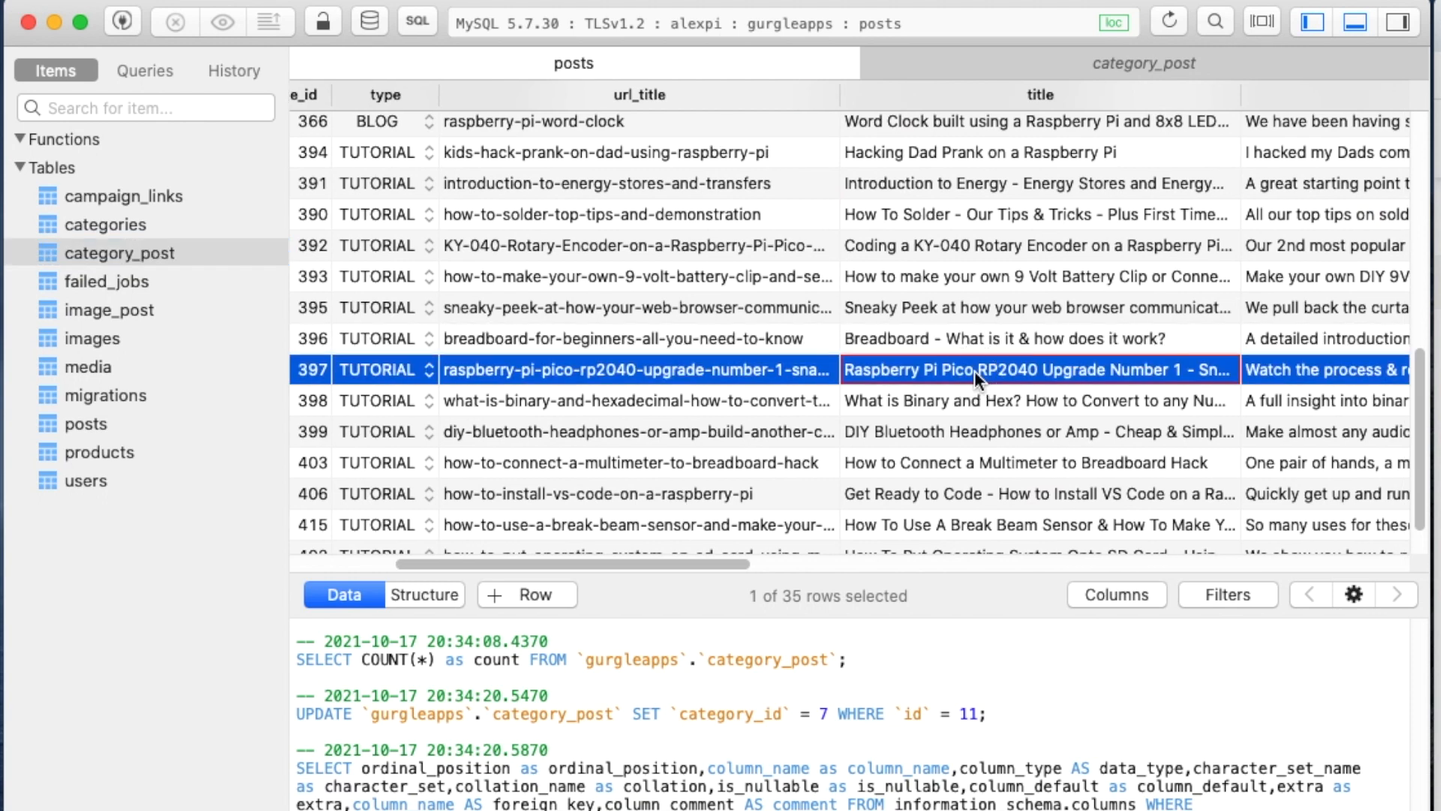
scroll("left", 3)
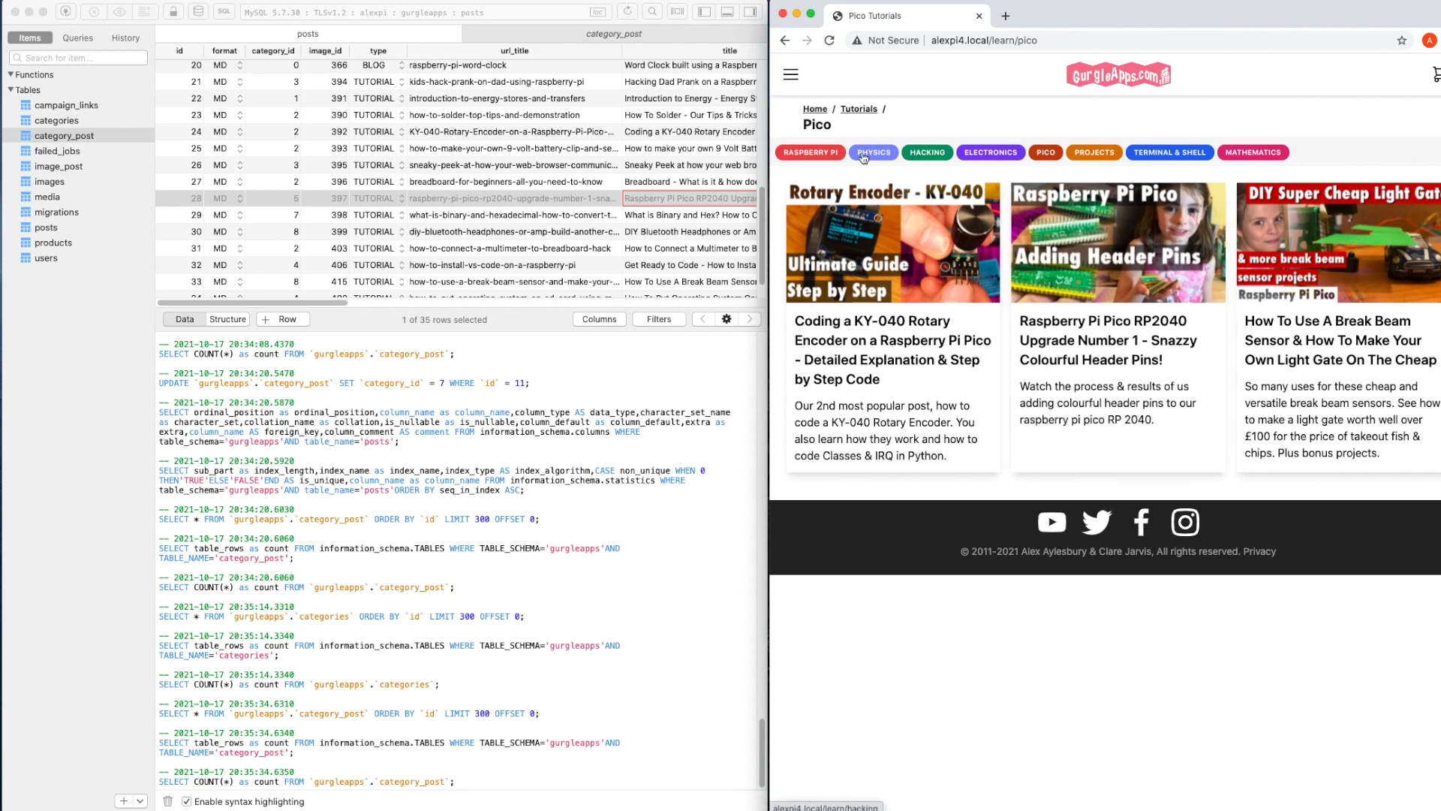
- View the Raspberry Pi and Electronics tutorial listings to confirm which posts each shows
left_click(810, 151)
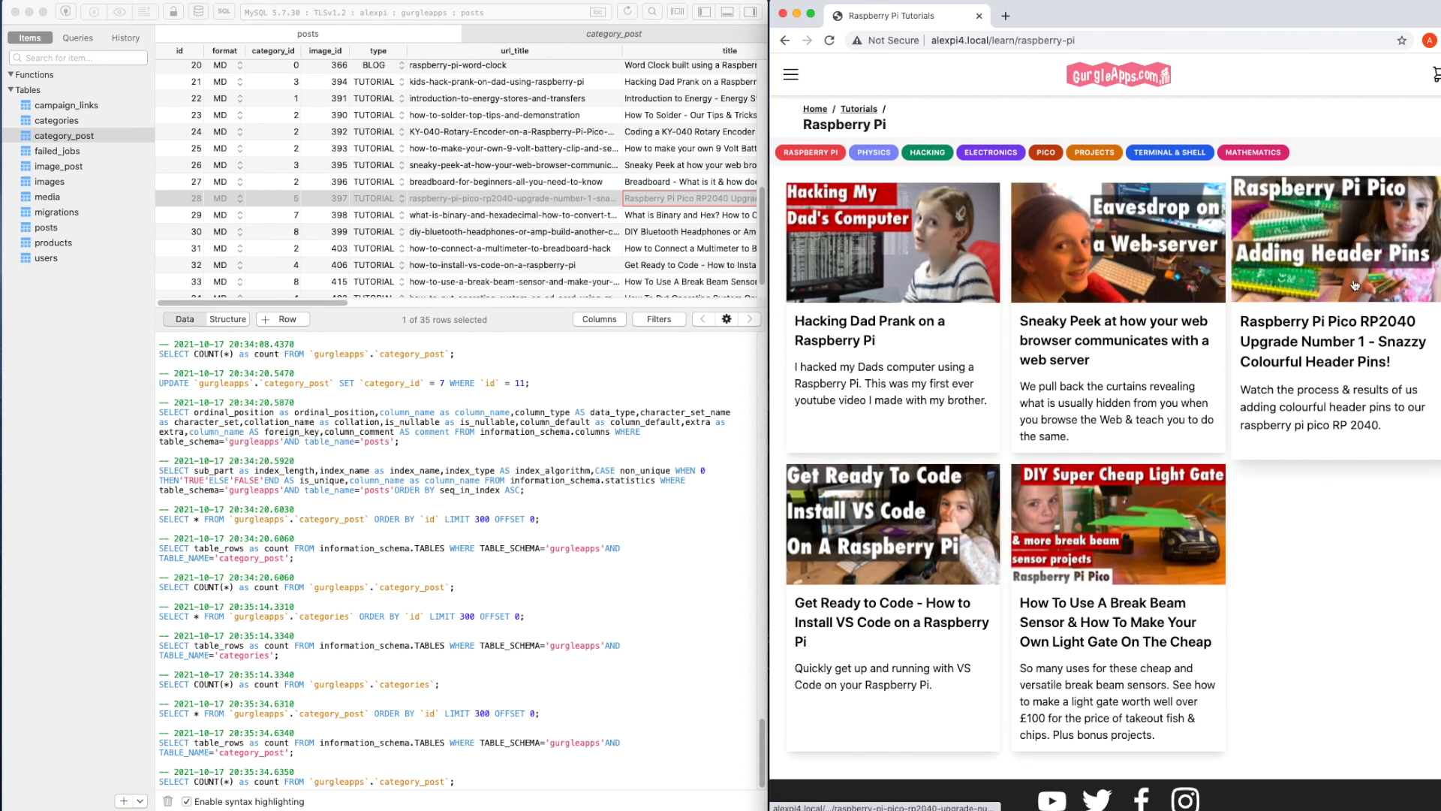
left_click(990, 153)
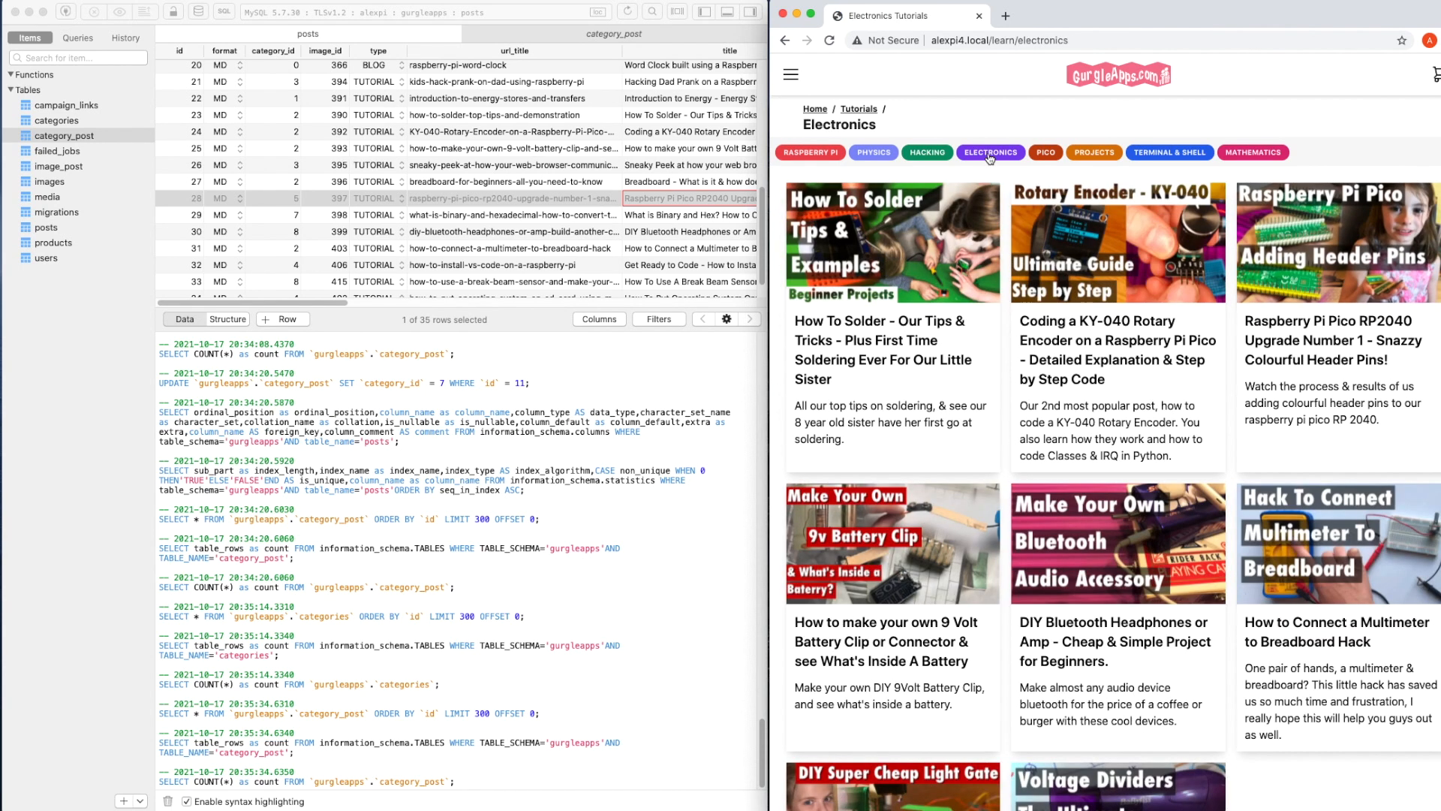